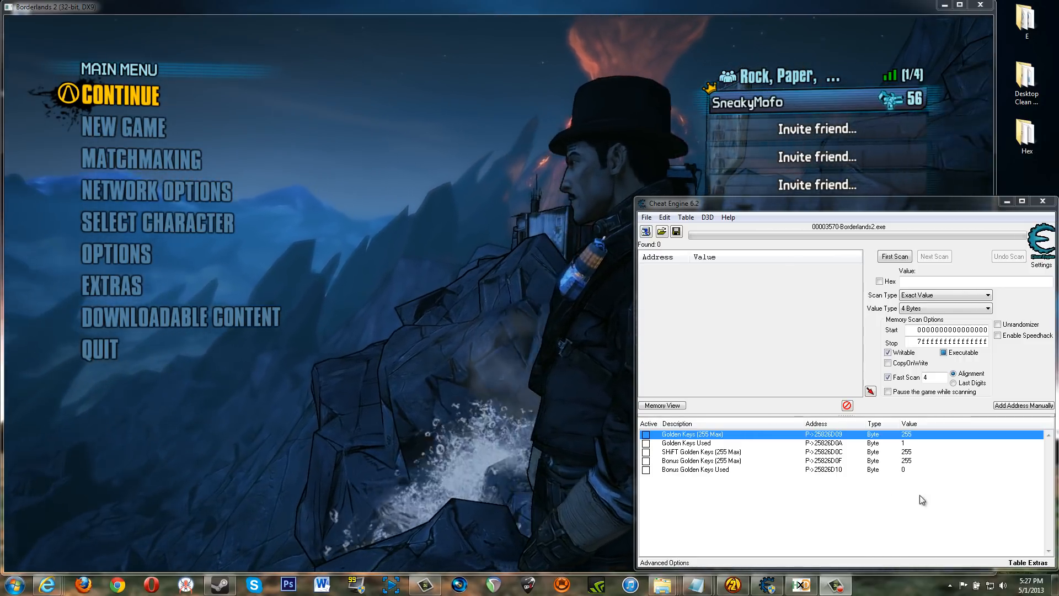
# Continue the saved game from the main menu and open the character inventory.
pyautogui.click(700, 461)
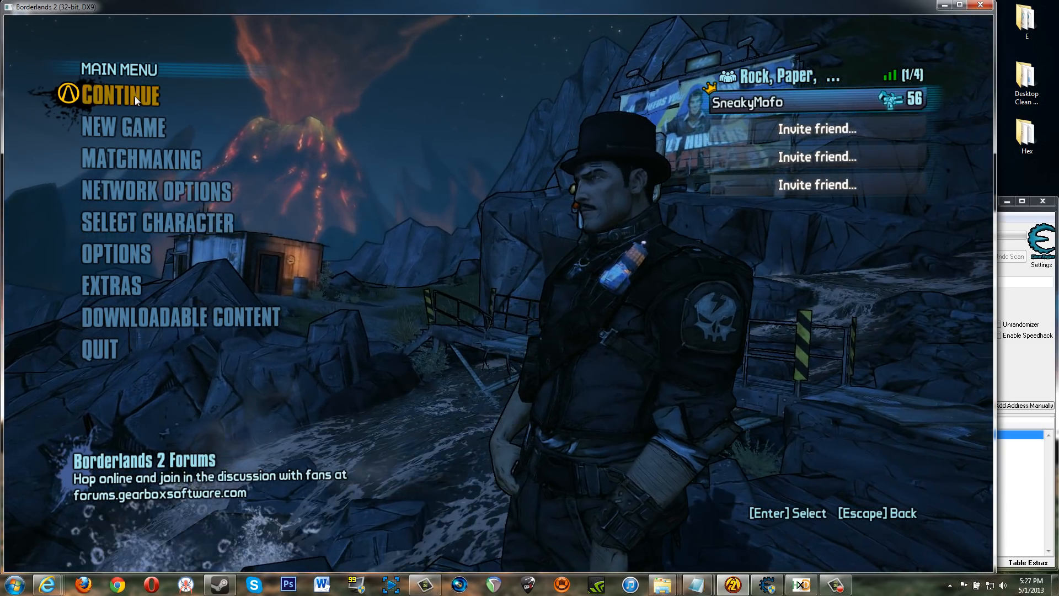
pyautogui.click(125, 97)
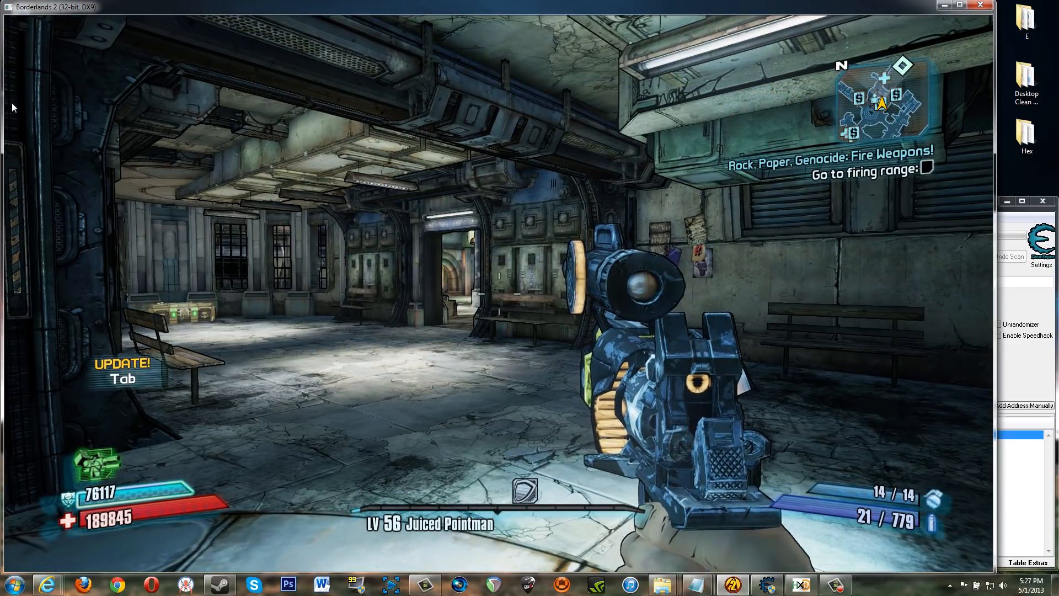
pyautogui.press('tab')
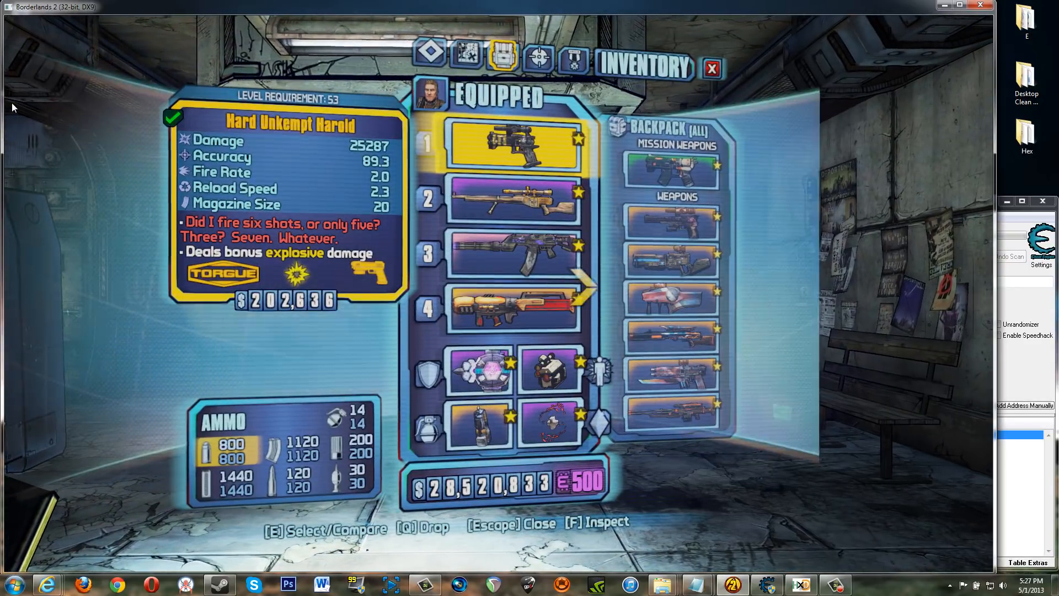
# Review the Bonus Golden Keys, Golden Keys Used and Golden Keys (255 Max) entries, then head to the golden chest.
pyautogui.click(572, 56)
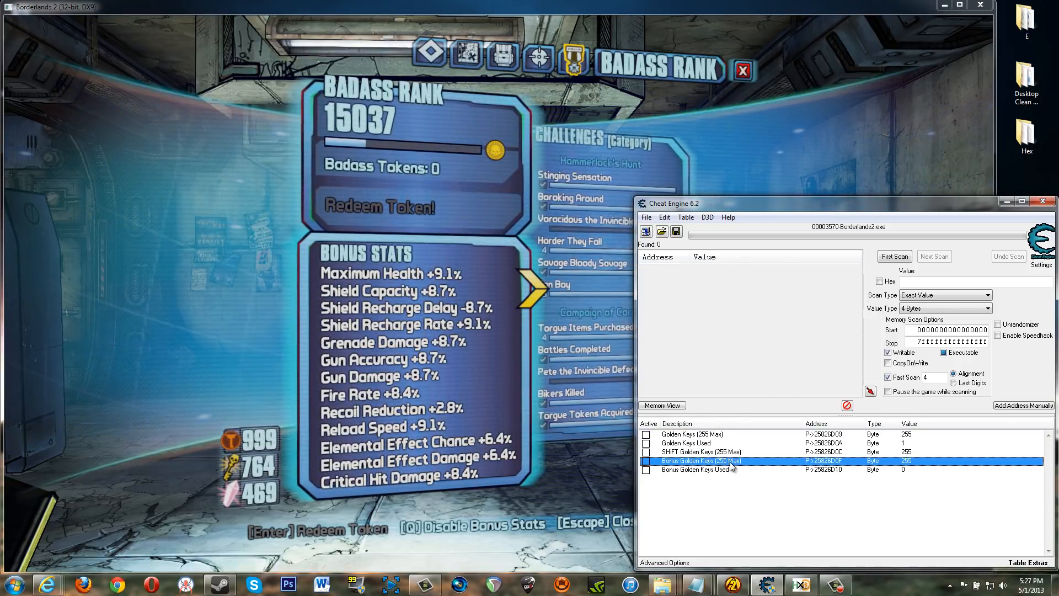
pyautogui.click(692, 433)
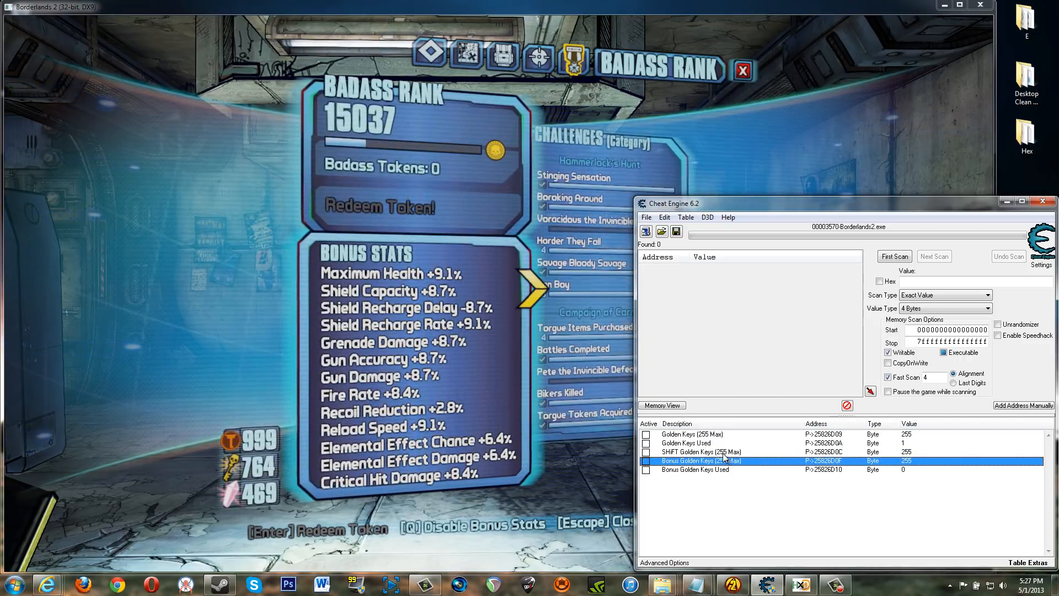
pyautogui.click(692, 434)
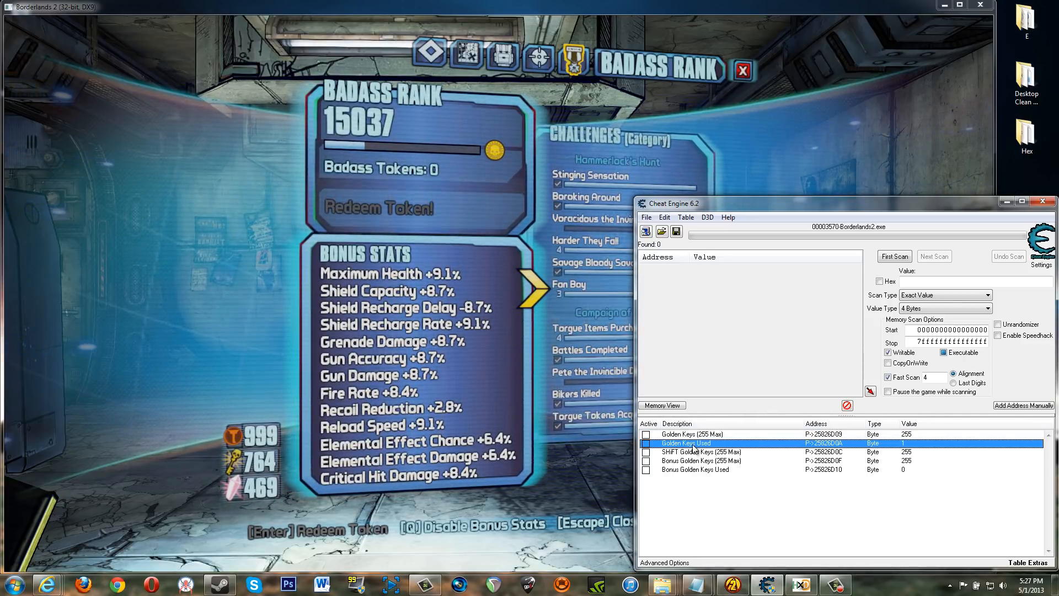
pyautogui.click(694, 469)
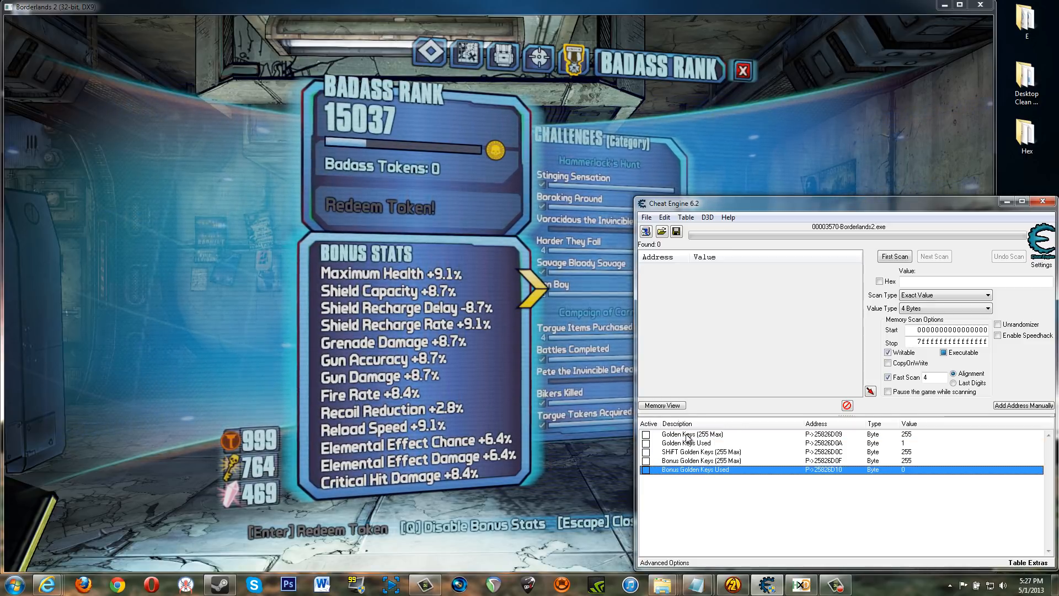
pyautogui.click(692, 434)
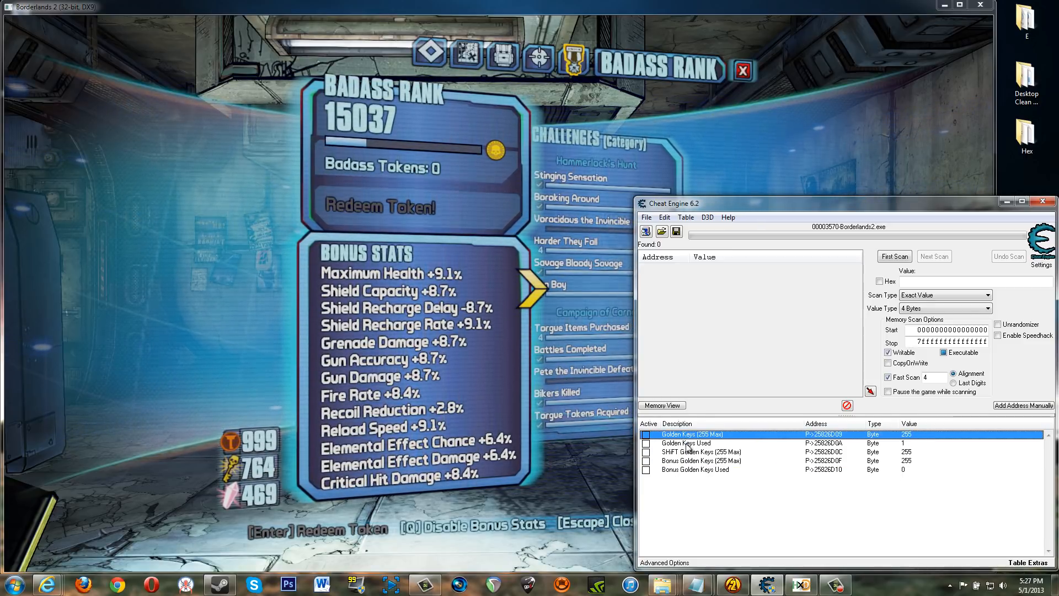
pyautogui.click(685, 442)
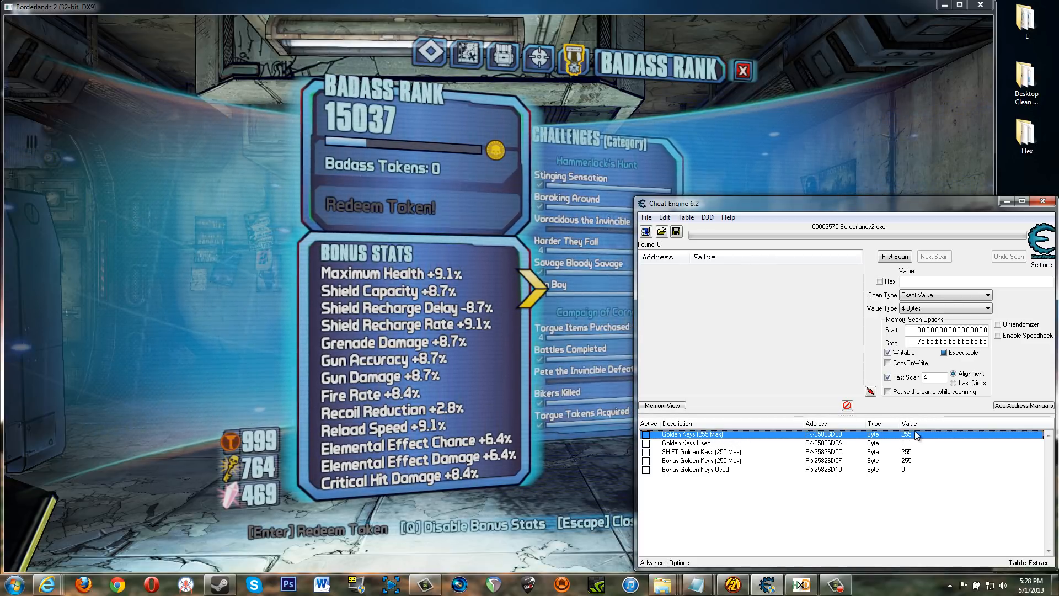
pyautogui.click(688, 442)
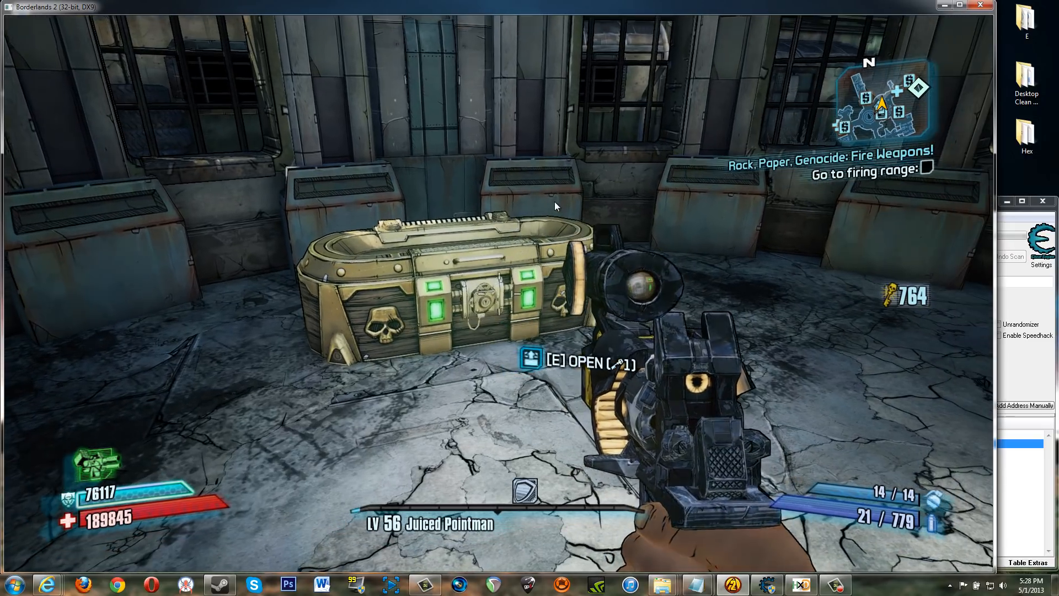
# Spend one golden key on the chest and confirm Golden Keys Used now reads 2.
pyautogui.press('Escape')
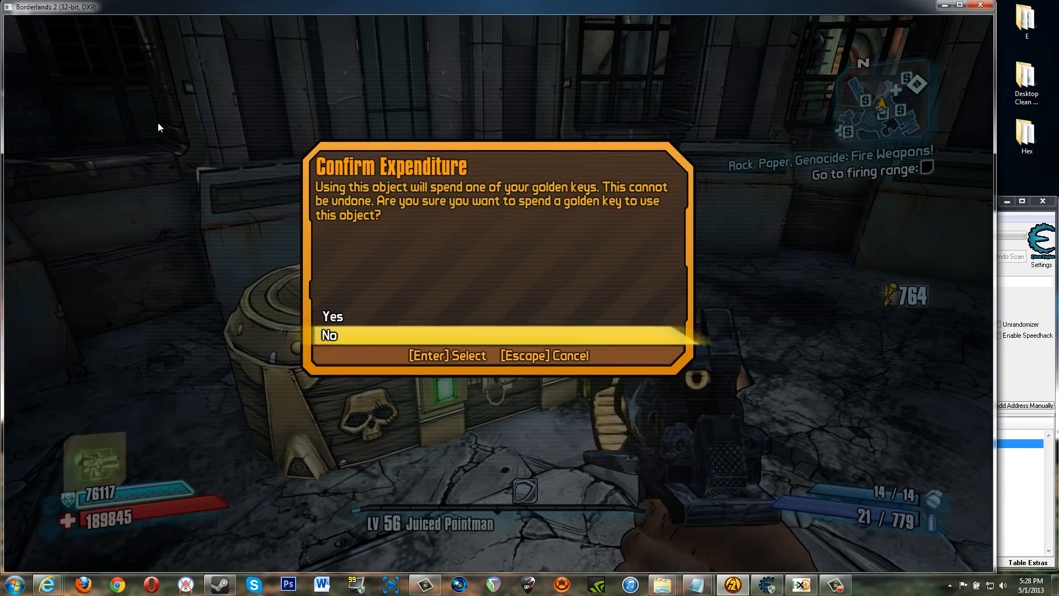
pyautogui.press('enter')
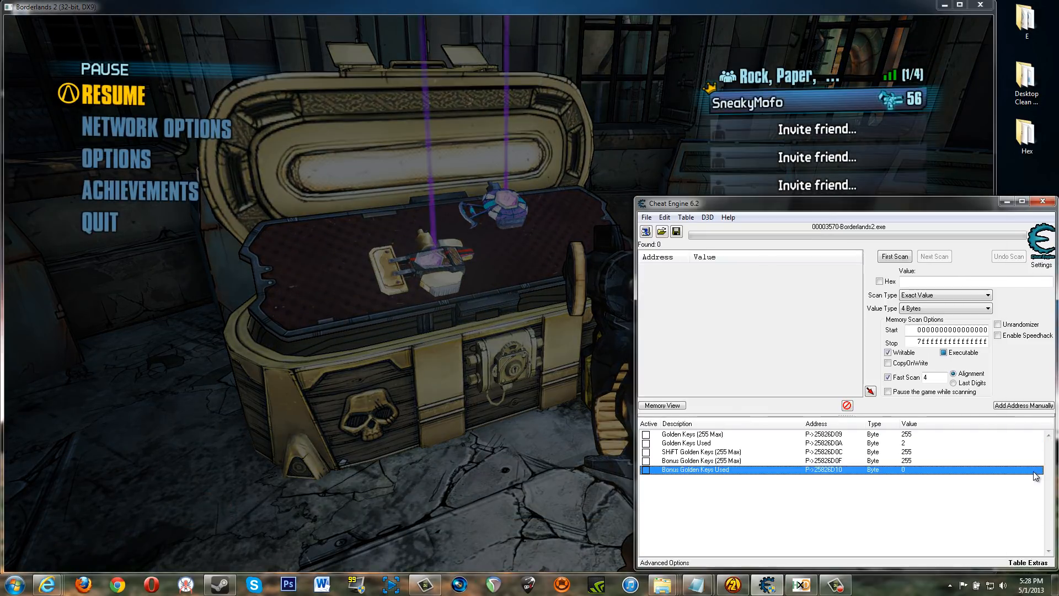
pyautogui.click(686, 442)
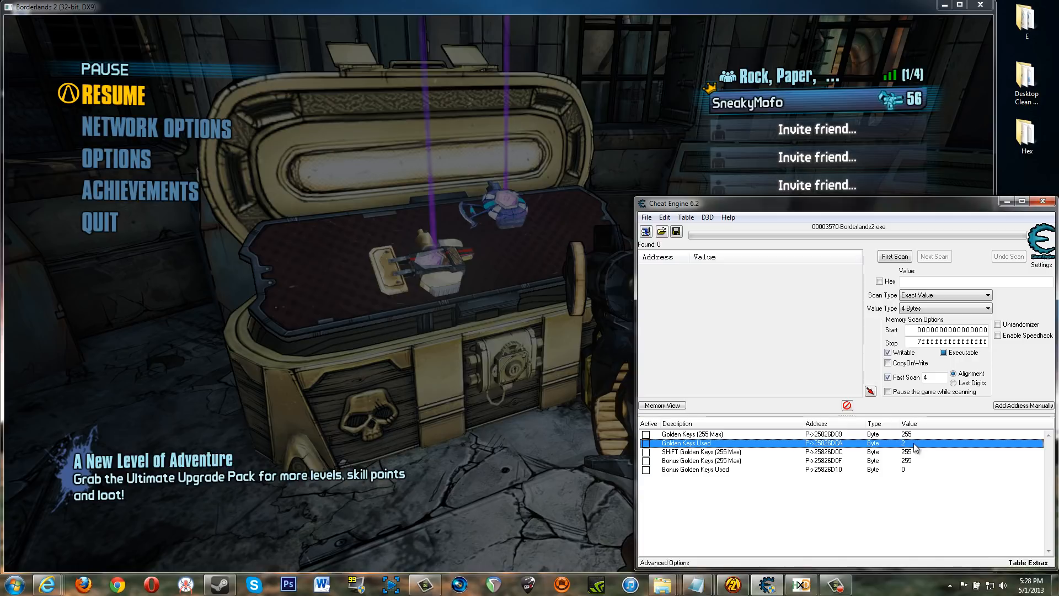
pyautogui.moveTo(905, 449)
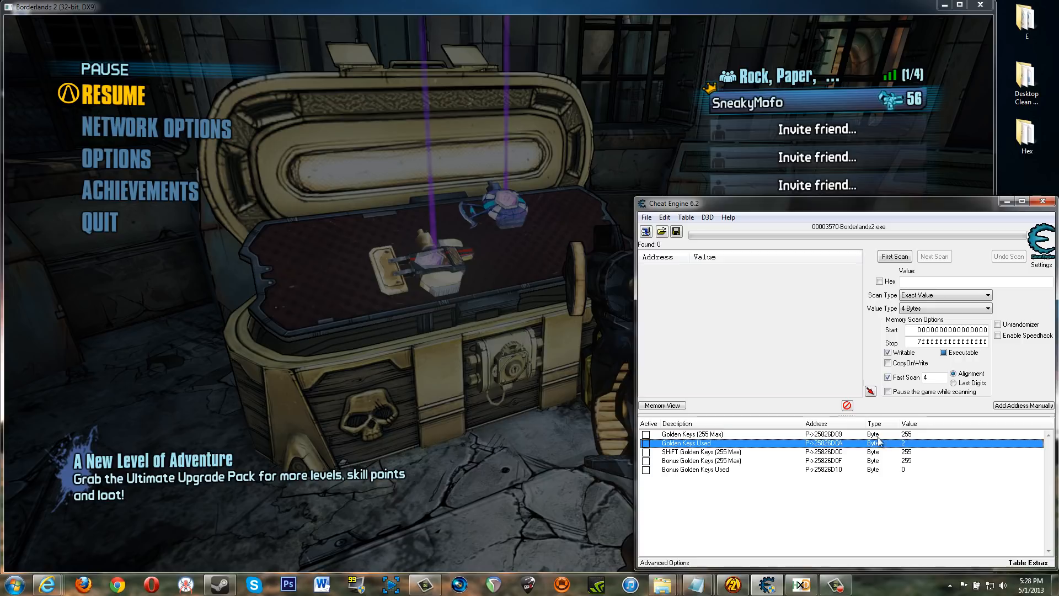
pyautogui.moveTo(910, 439)
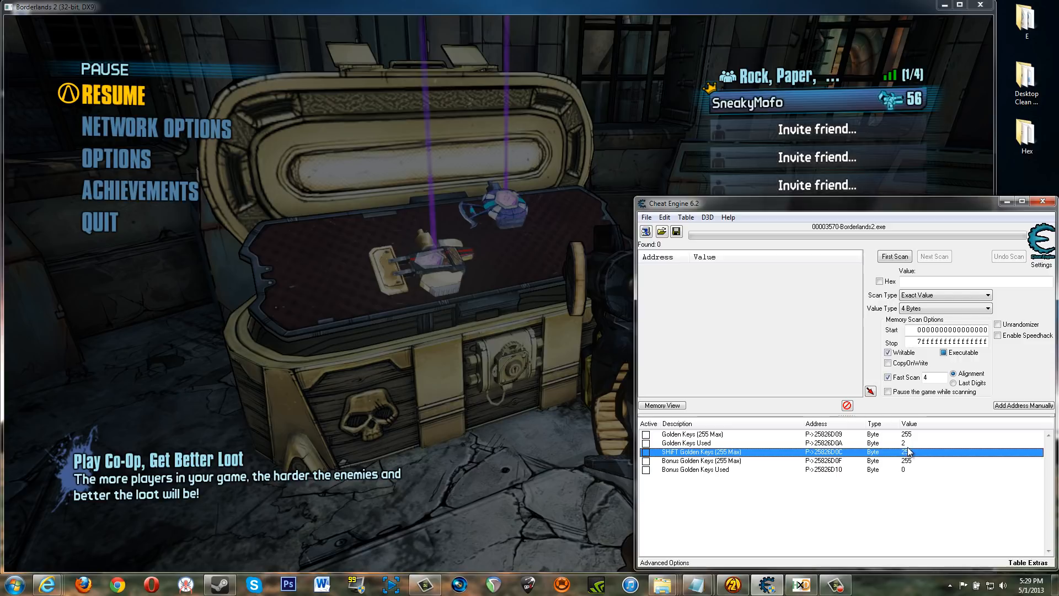
# Check the Golden Keys, SHiFT, Bonus and Keys Used entries remain unchanged, then refocus the paused game.
pyautogui.click(685, 442)
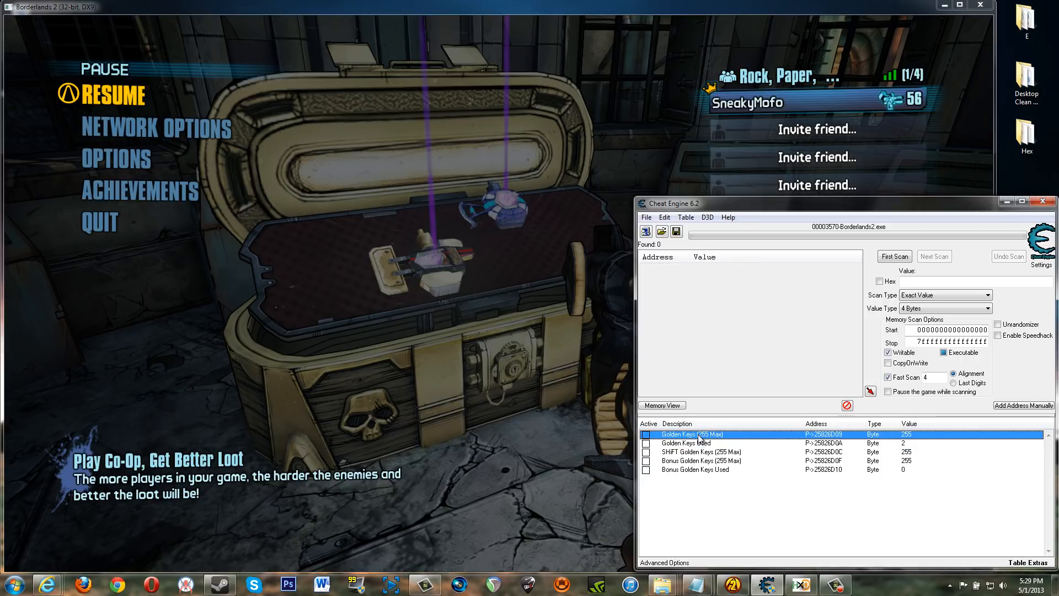
pyautogui.click(700, 461)
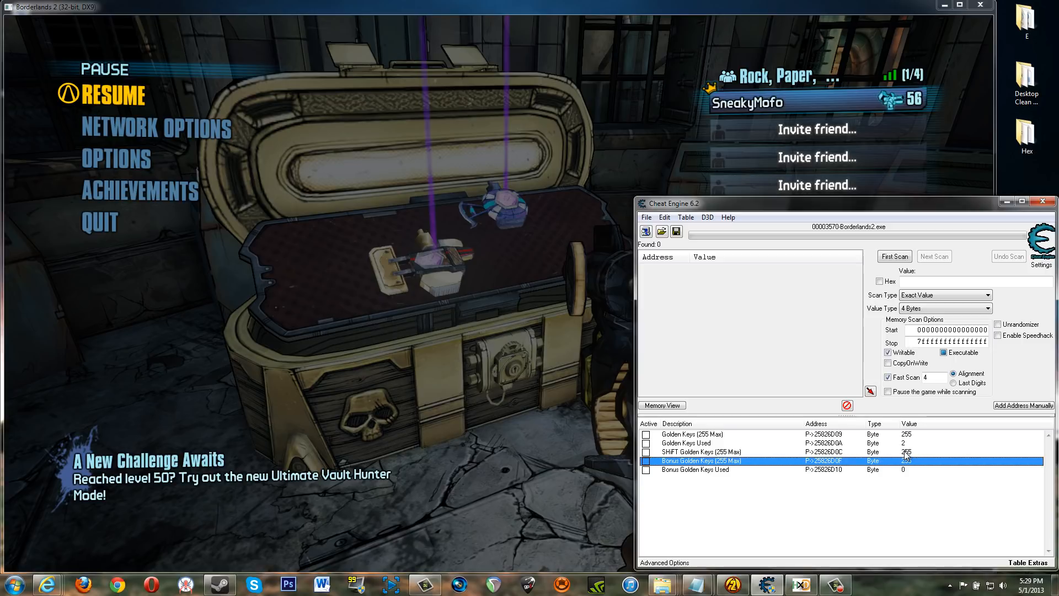
pyautogui.click(701, 451)
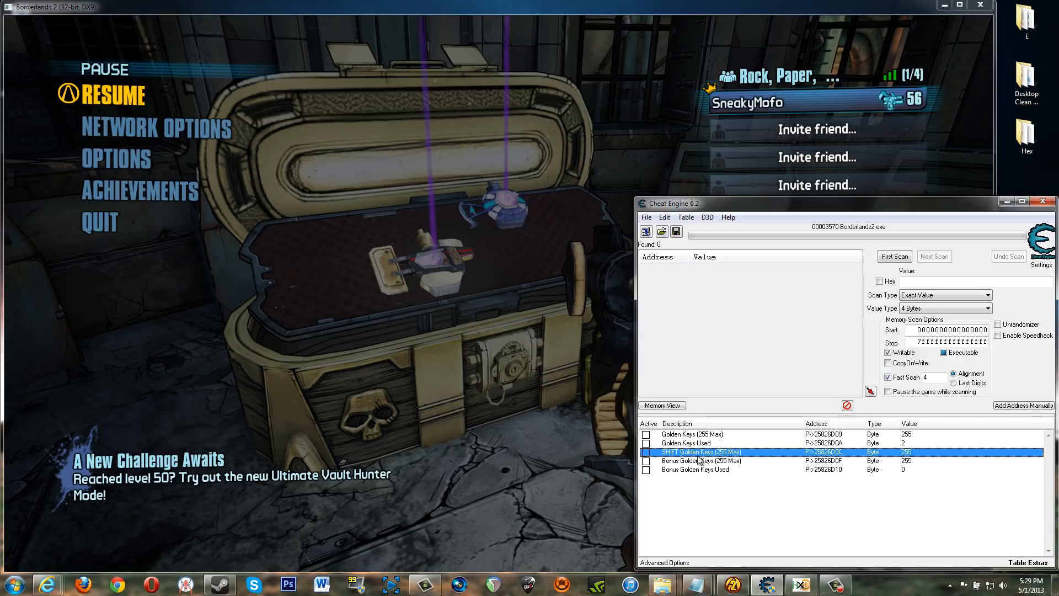
pyautogui.click(700, 461)
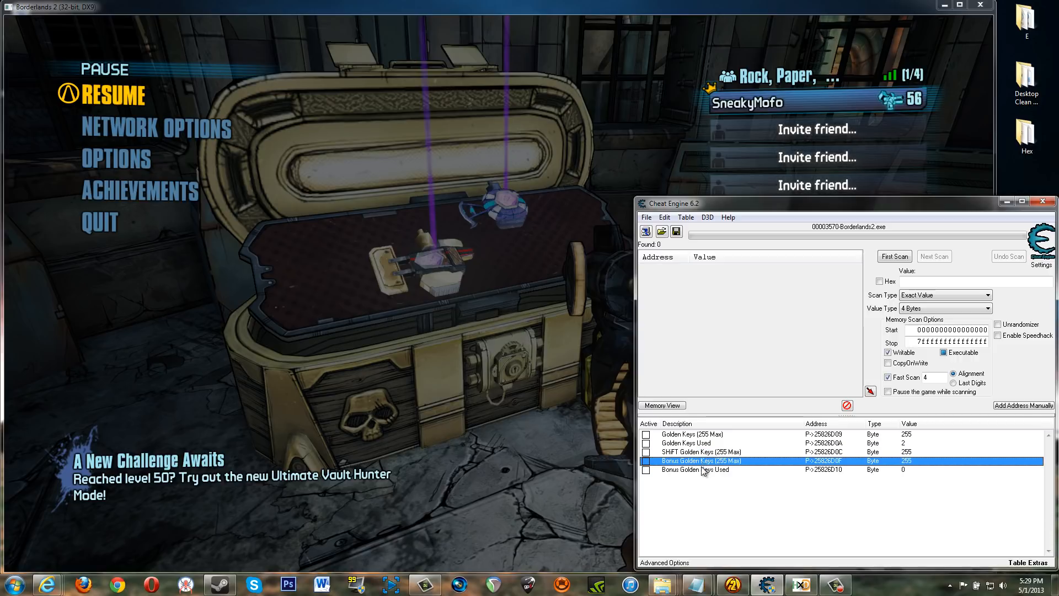
pyautogui.click(694, 470)
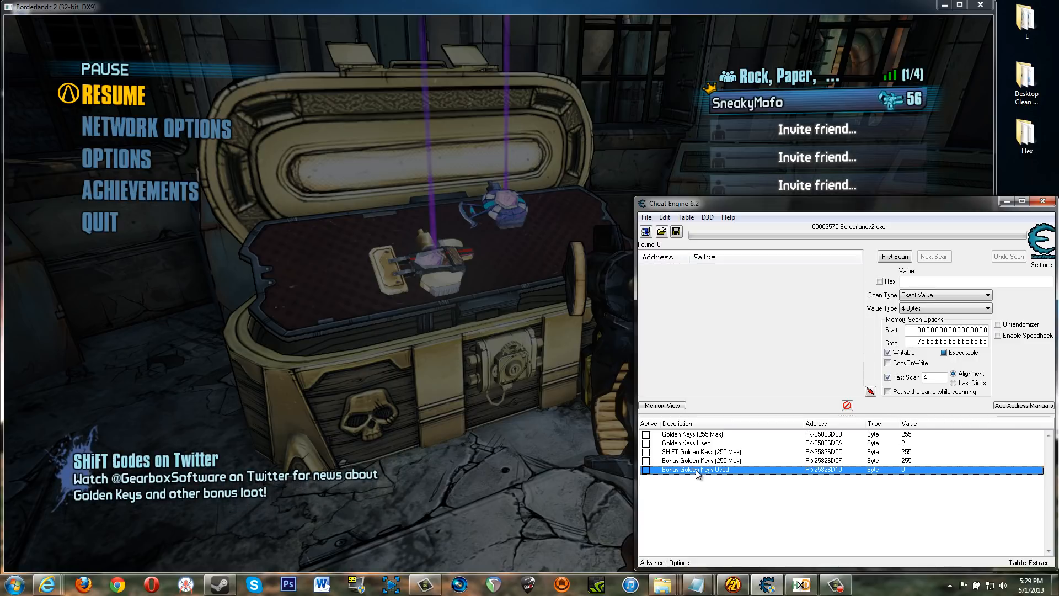
pyautogui.click(688, 433)
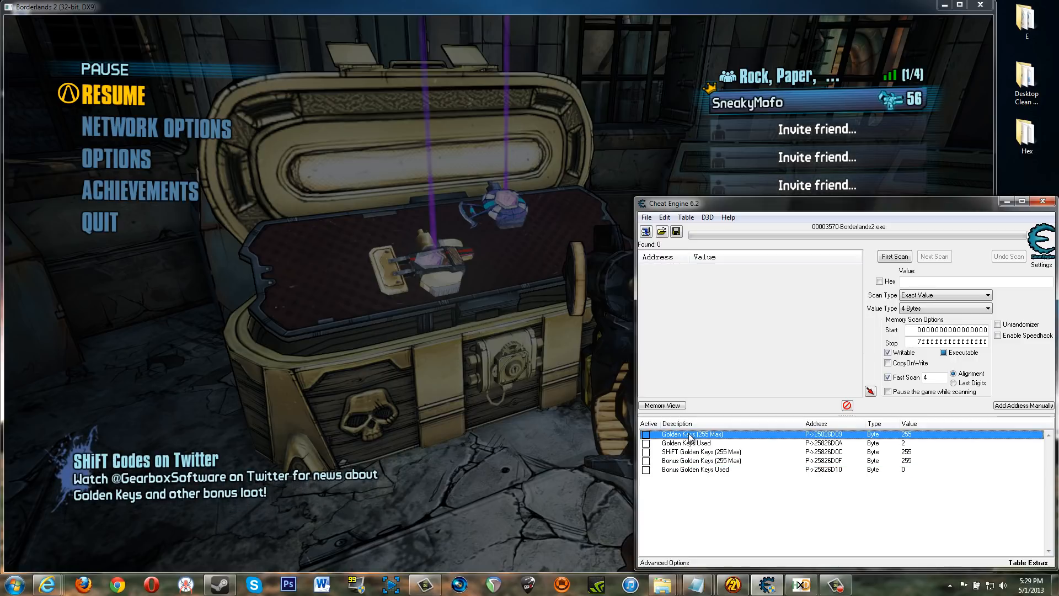
pyautogui.click(686, 444)
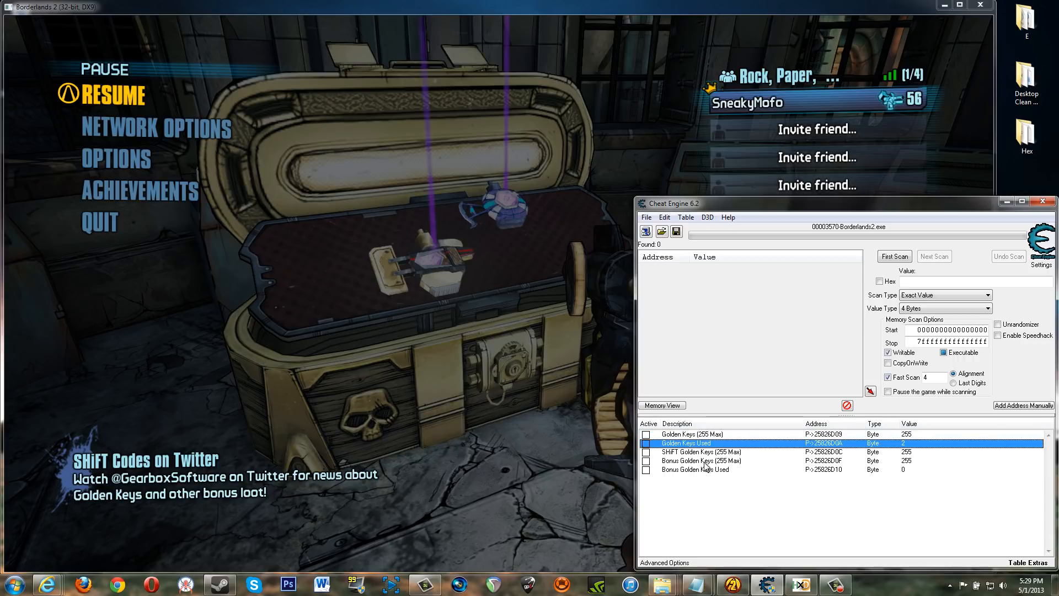
pyautogui.click(702, 461)
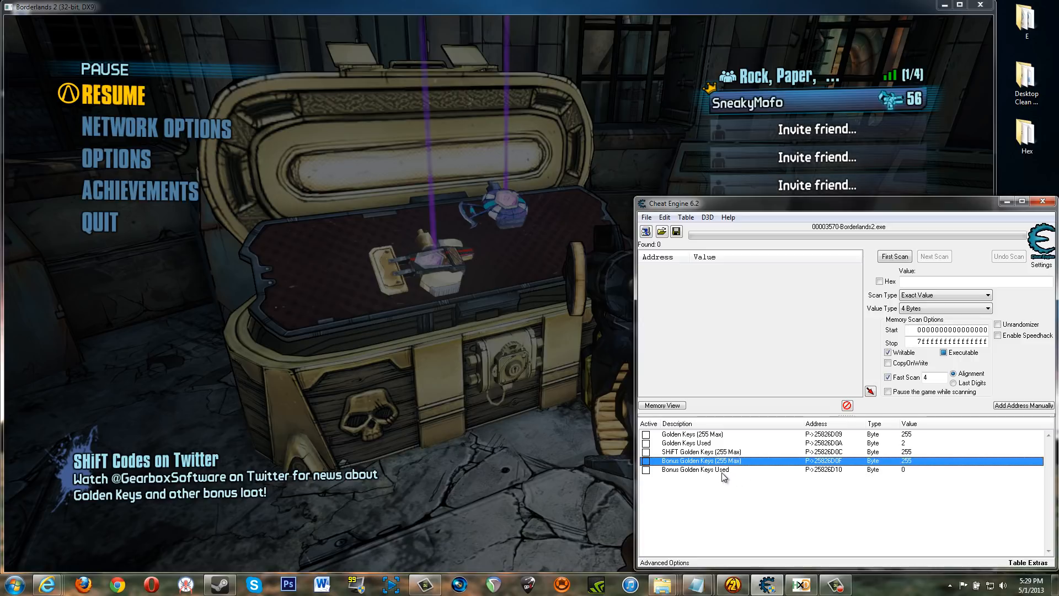
pyautogui.click(696, 469)
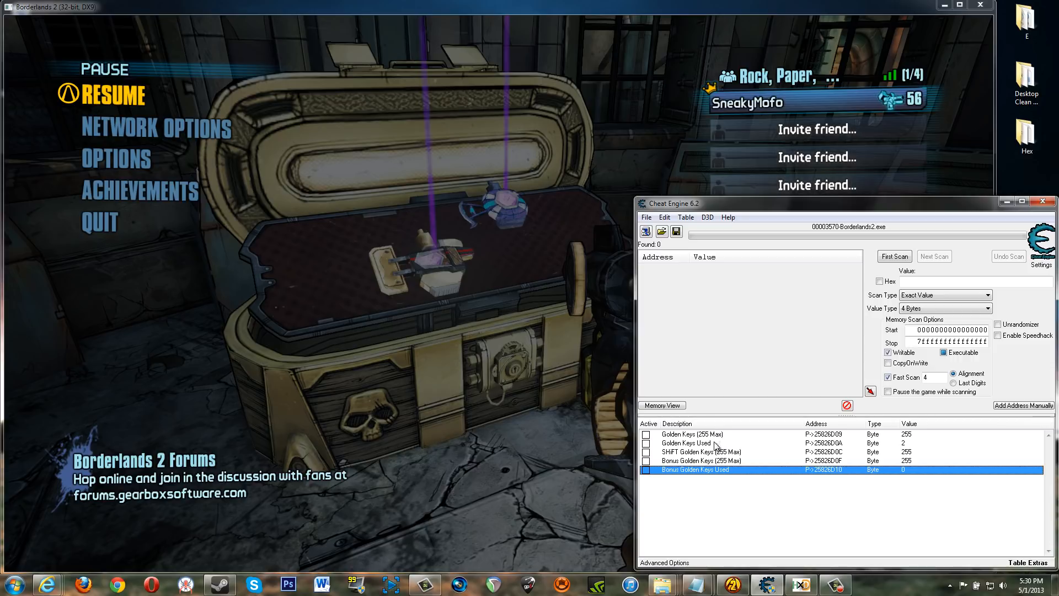
pyautogui.moveTo(712, 445)
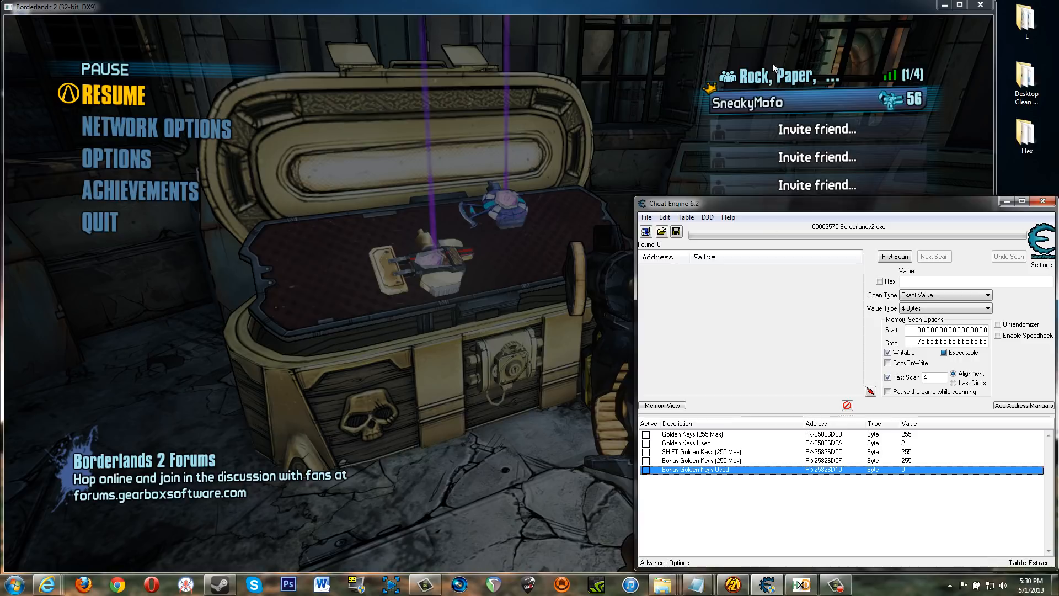
pyautogui.click(685, 442)
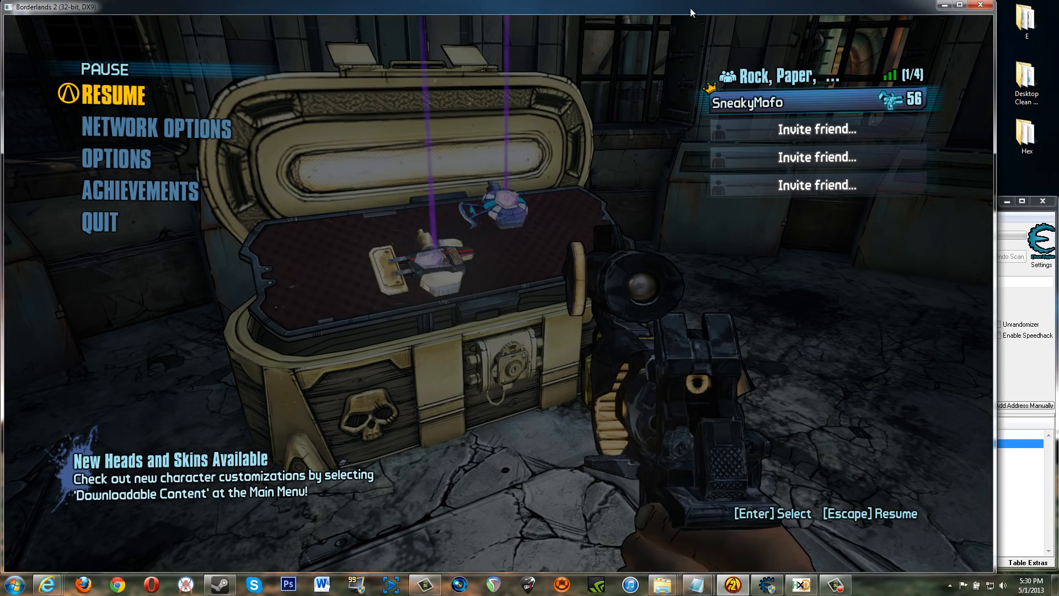
# Change the Golden Keys and Bonus Golden Keys values from 100 to 255 and verify 765 keys on the Badass Rank page.
pyautogui.press('Escape')
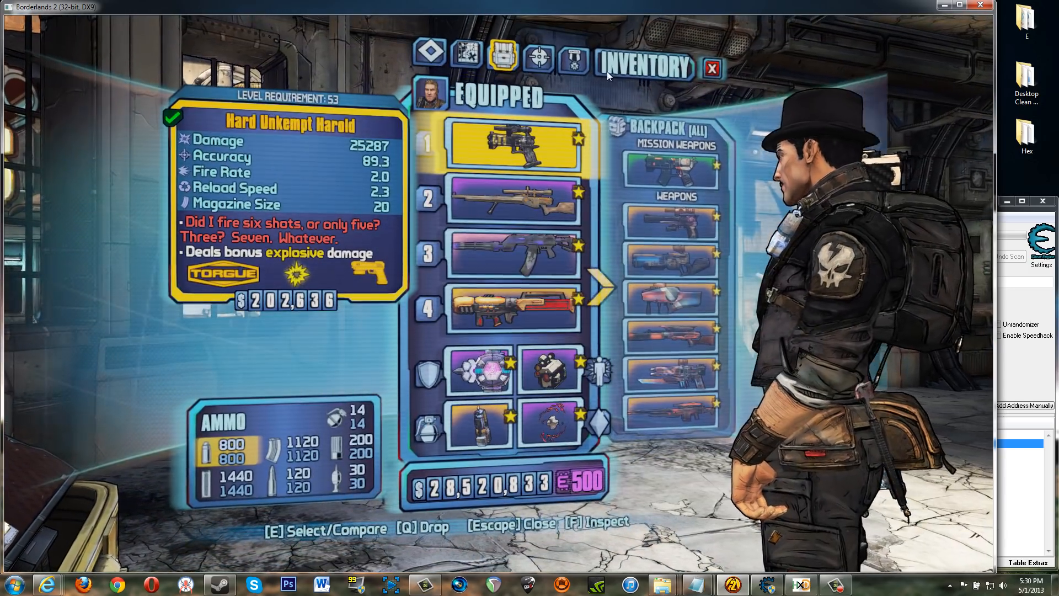
pyautogui.click(573, 60)
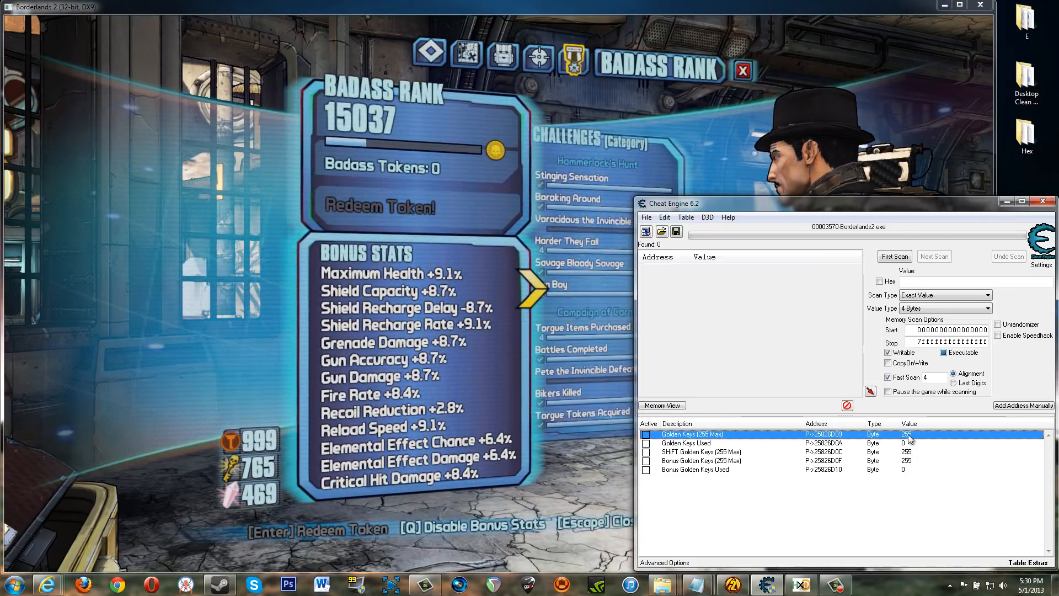
pyautogui.doubleClick(907, 434)
pyautogui.write('100')
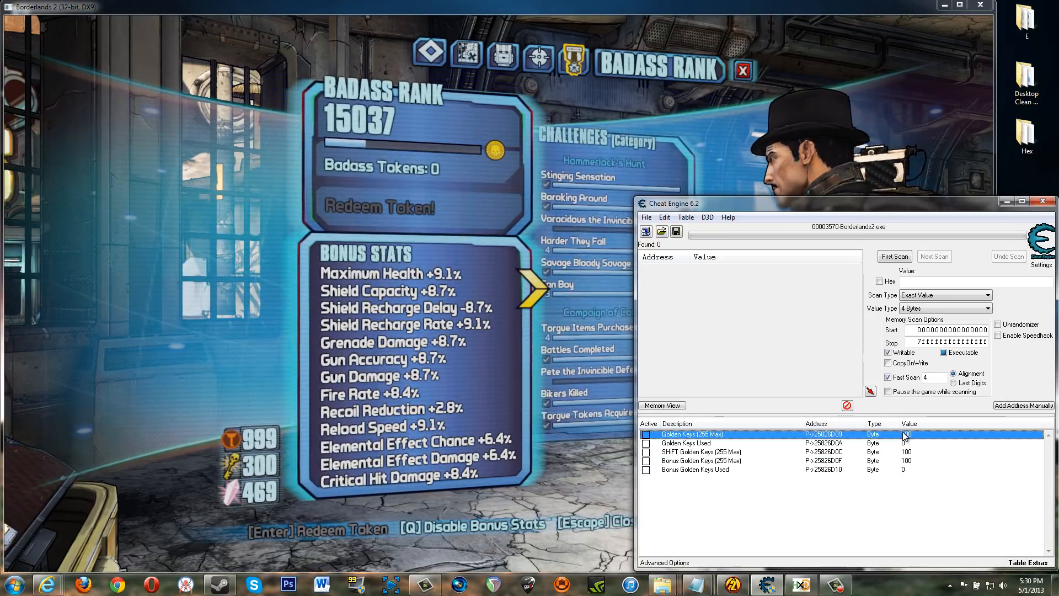
pyautogui.doubleClick(907, 433)
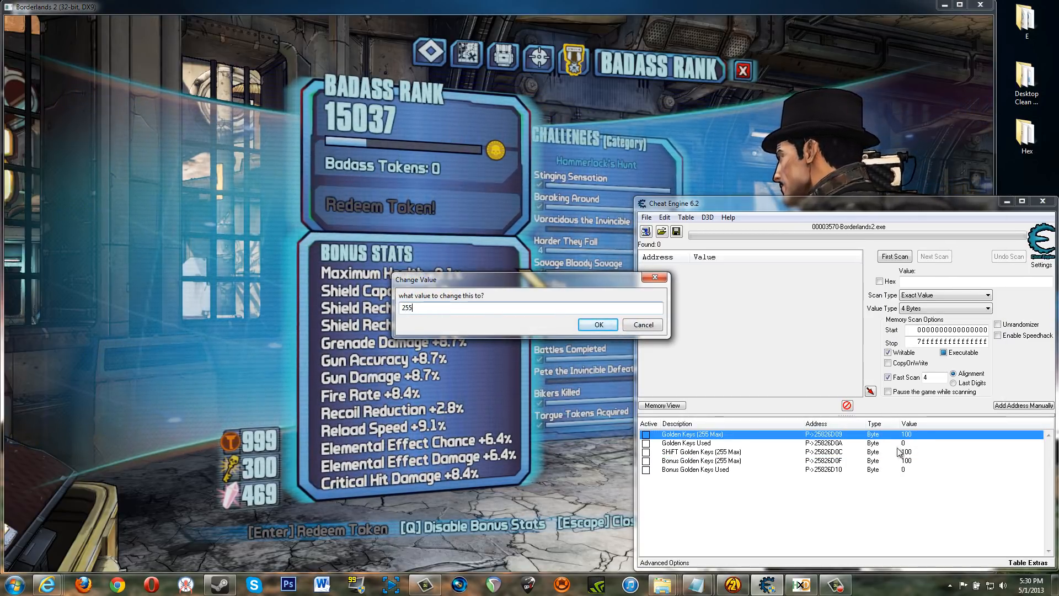
pyautogui.click(597, 324)
pyautogui.write('2')
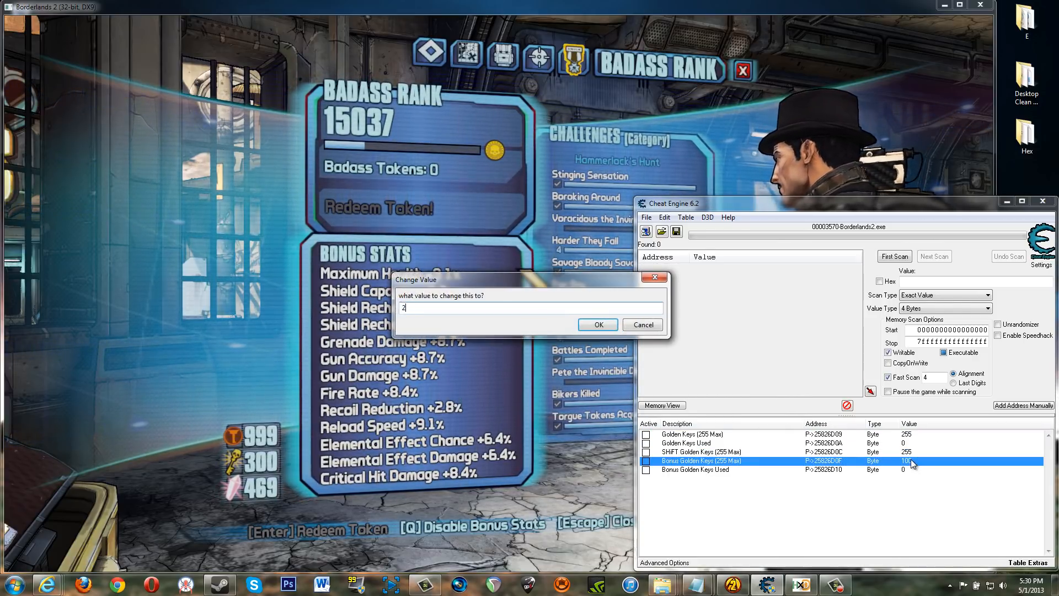
pyautogui.click(597, 324)
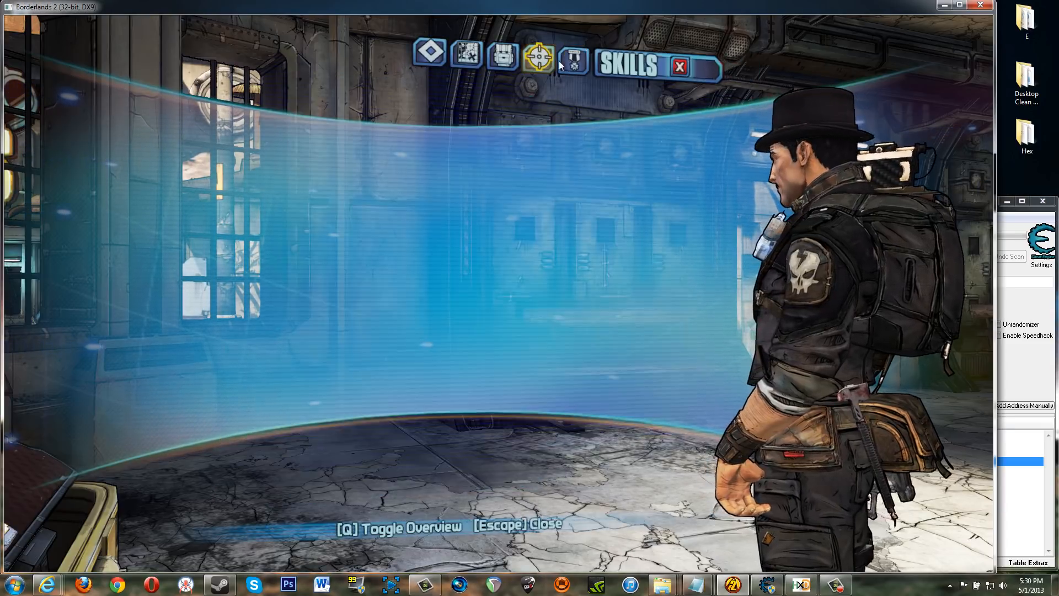
pyautogui.click(573, 57)
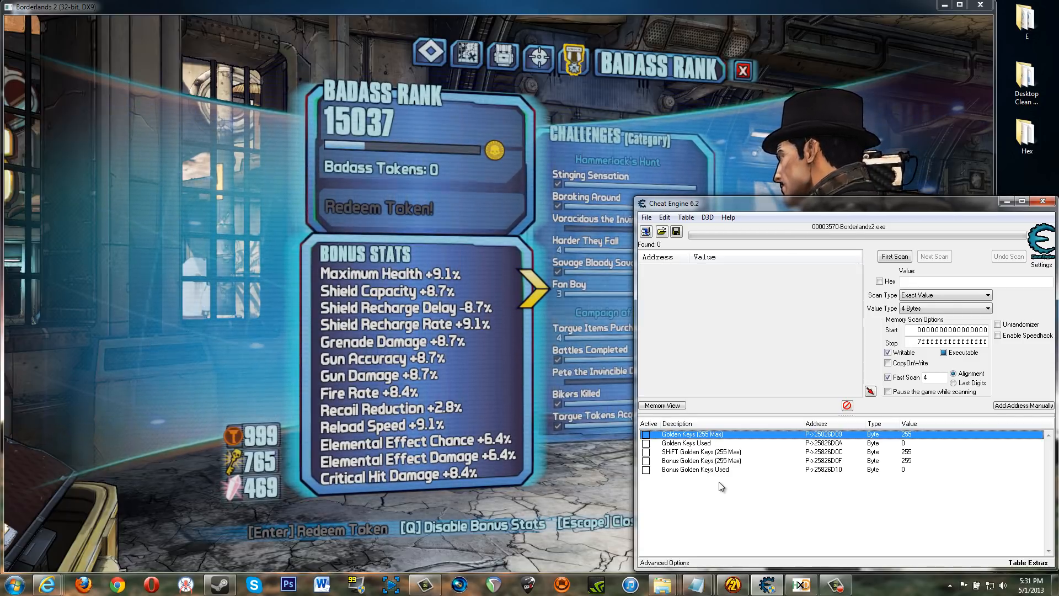
# Browse the memory region around the Golden Keys record's address.
pyautogui.rightClick(691, 433)
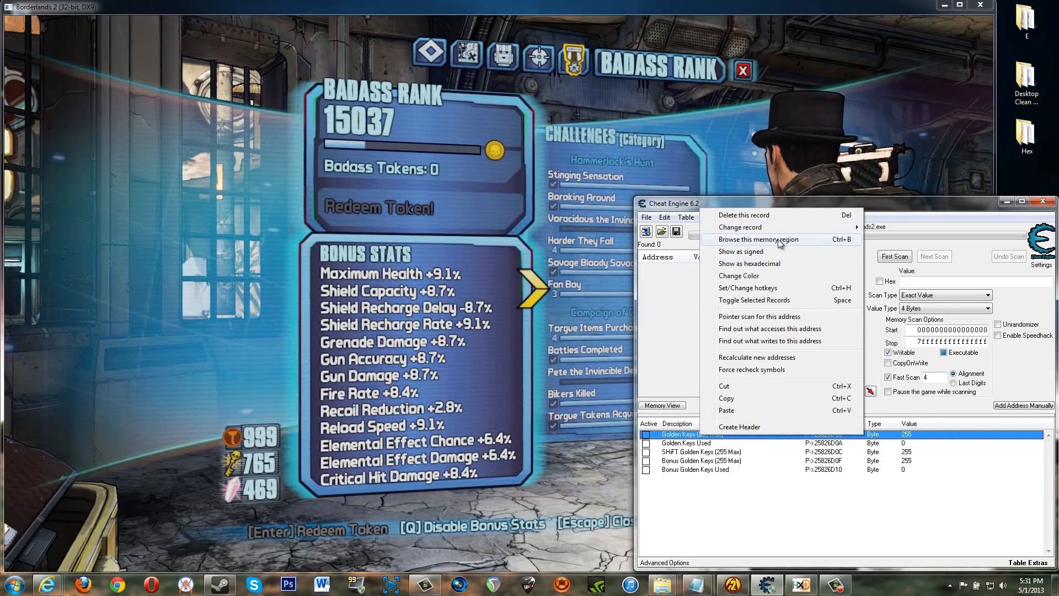
pyautogui.click(760, 240)
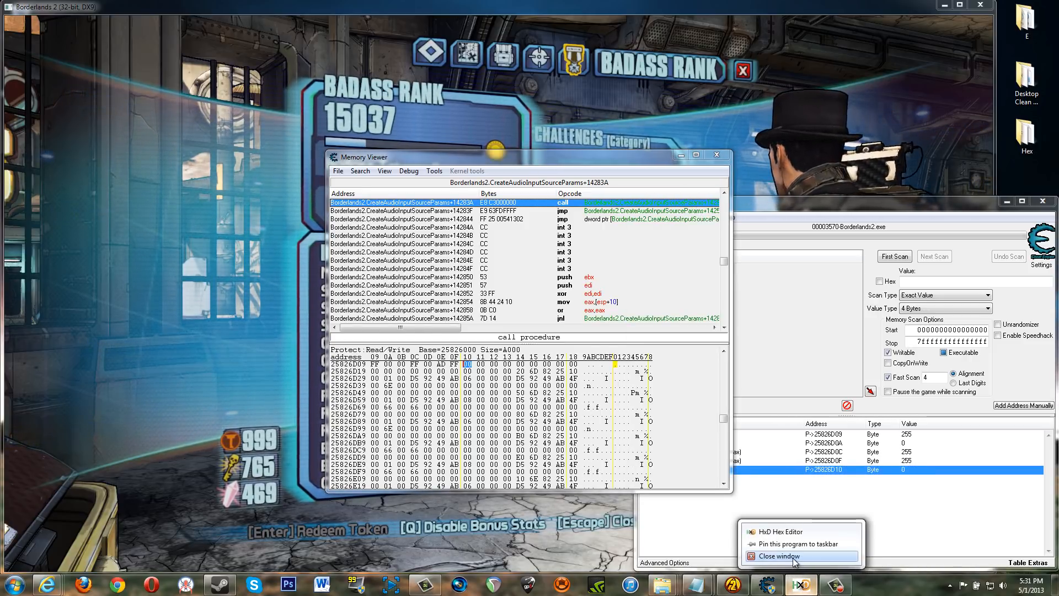
# Restore HxD from the taskbar and start File > Open to choose a file.
pyautogui.click(775, 556)
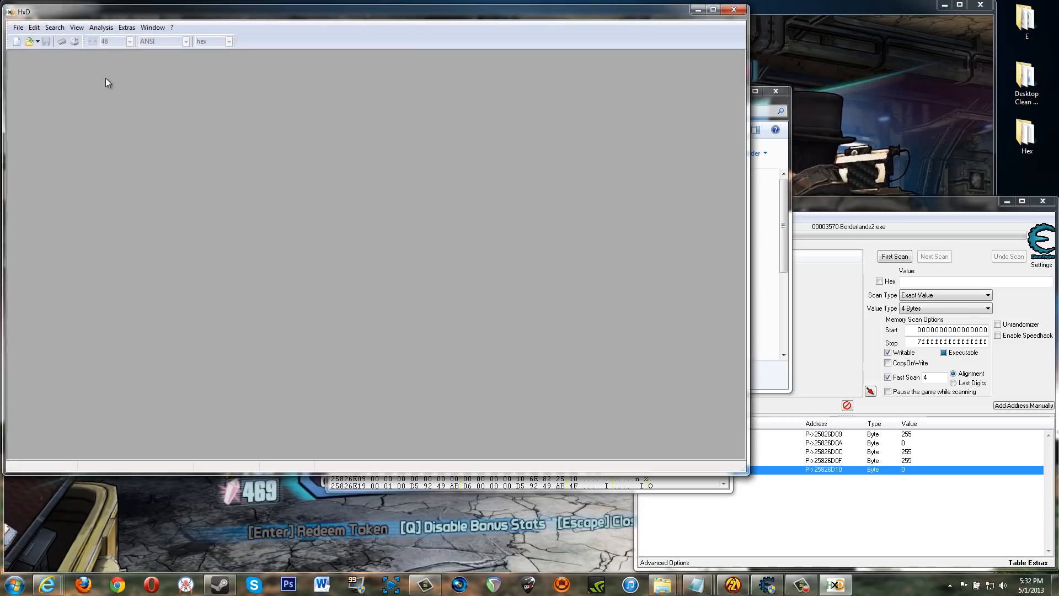
pyautogui.click(18, 27)
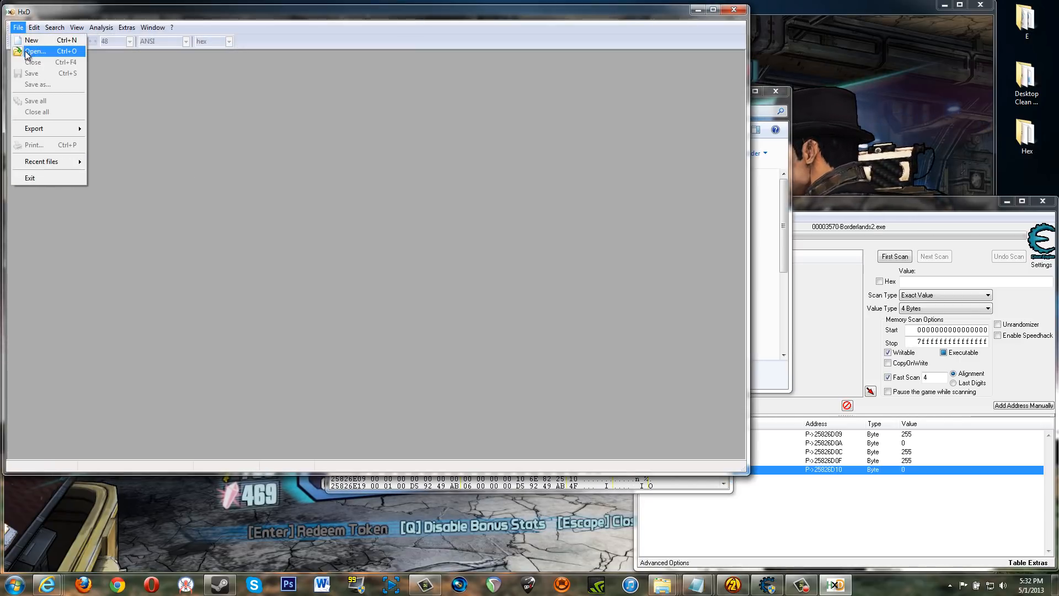
pyautogui.click(35, 51)
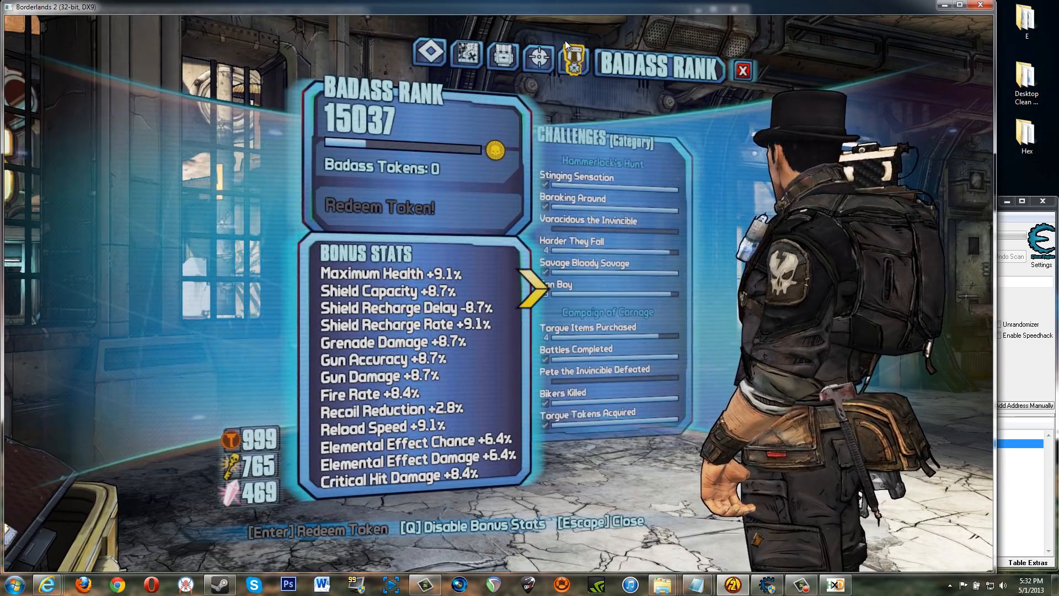
# Leave the Badass Rank page, spend a golden key on the chest, then pause the game.
pyautogui.press('Escape')
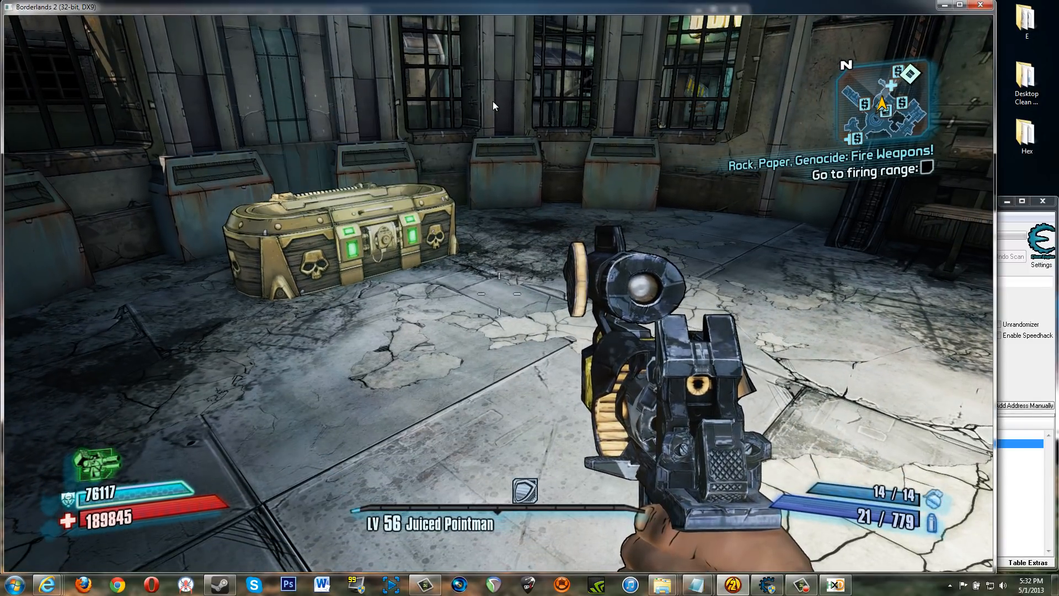
pyautogui.press('Escape')
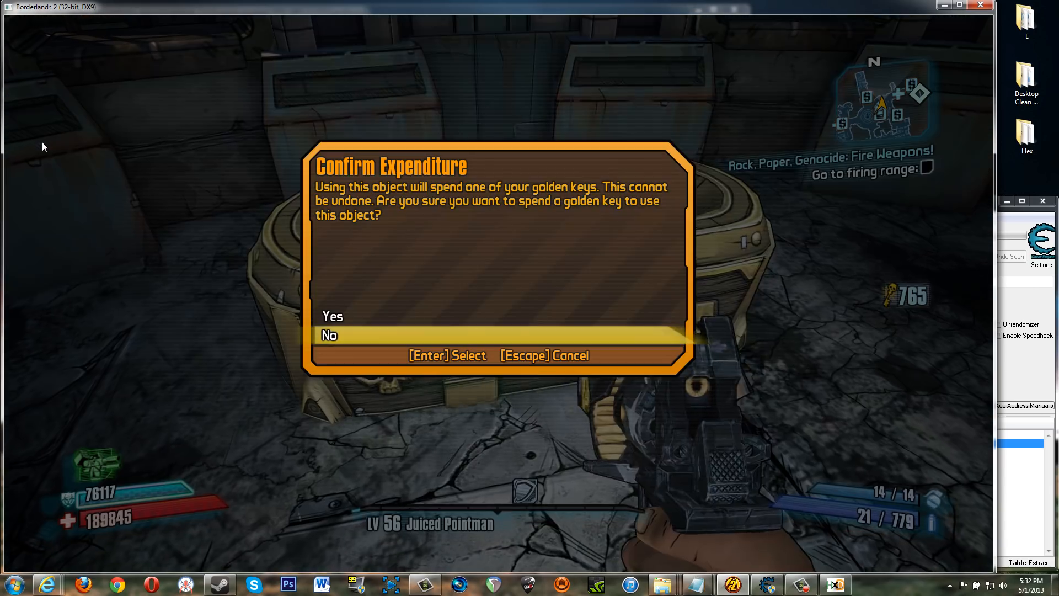
pyautogui.press('enter')
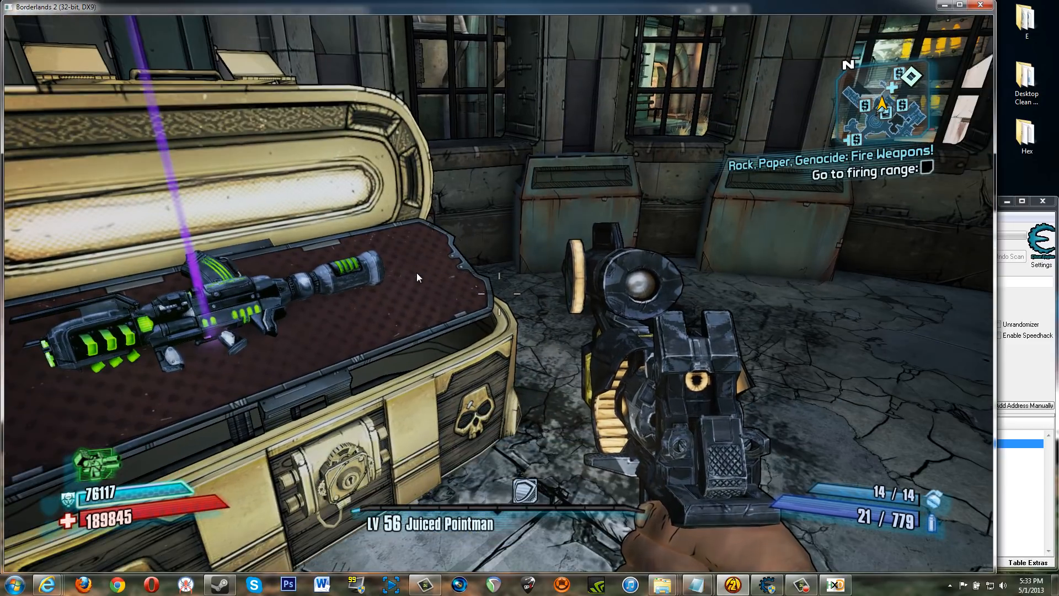
pyautogui.press('Escape')
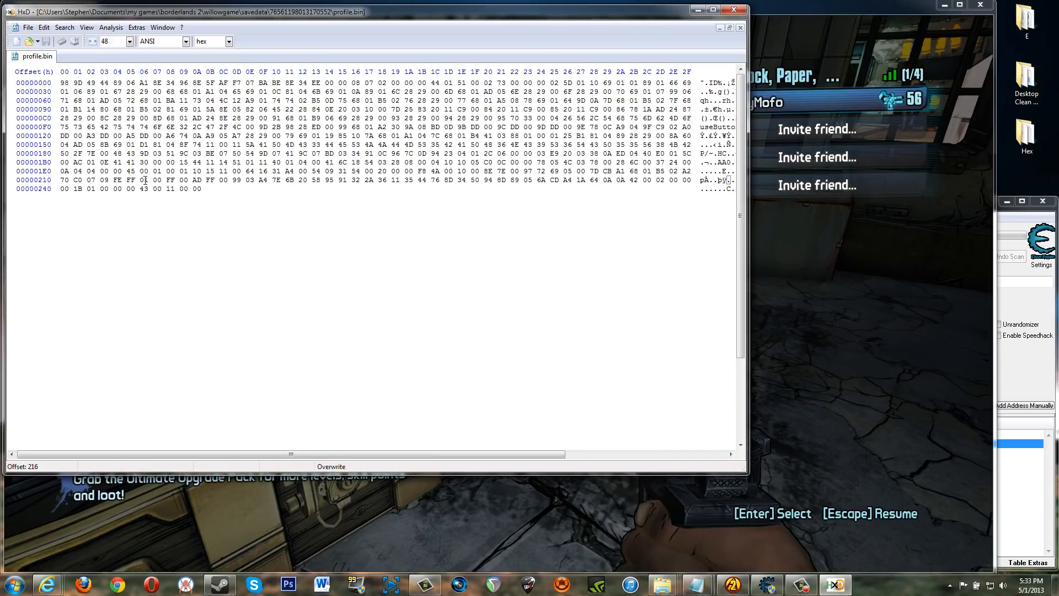
# Place the cursor near offset 216 in profile.bin, then close Cheat Engine's memory viewer.
pyautogui.click(143, 180)
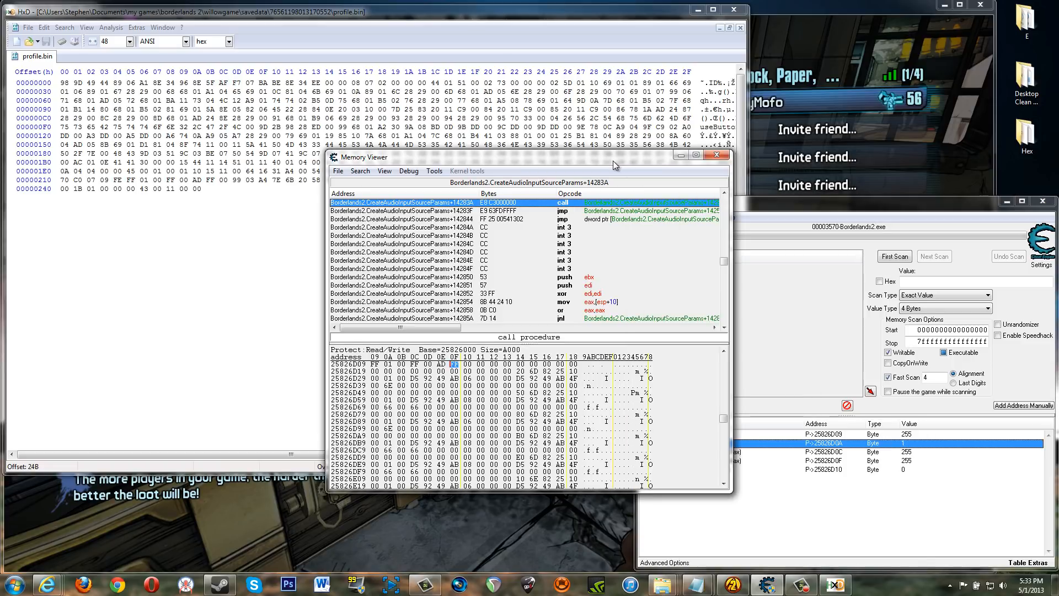
pyautogui.moveTo(716, 154)
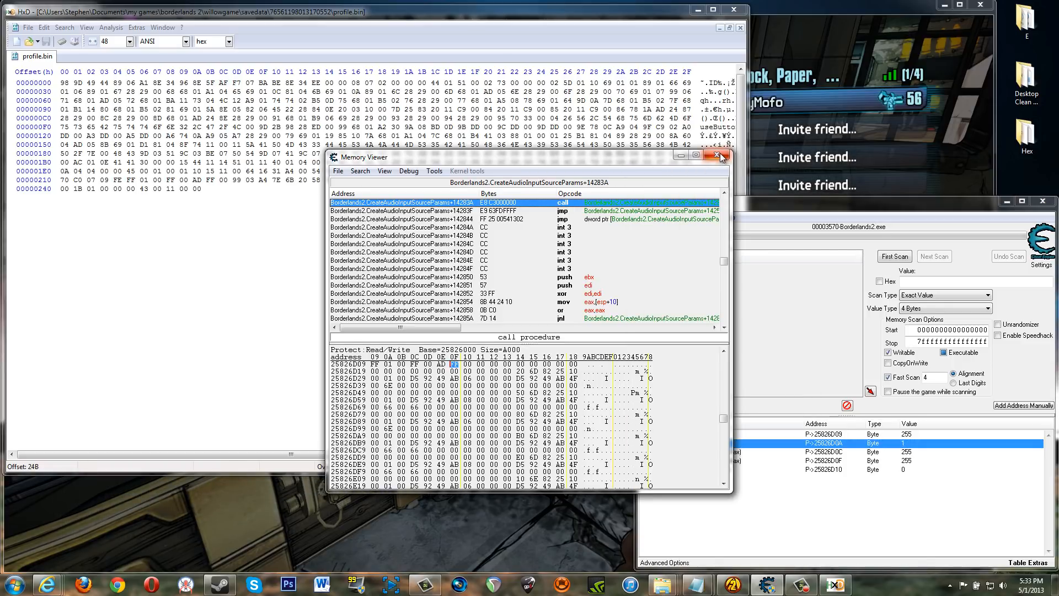
pyautogui.click(720, 155)
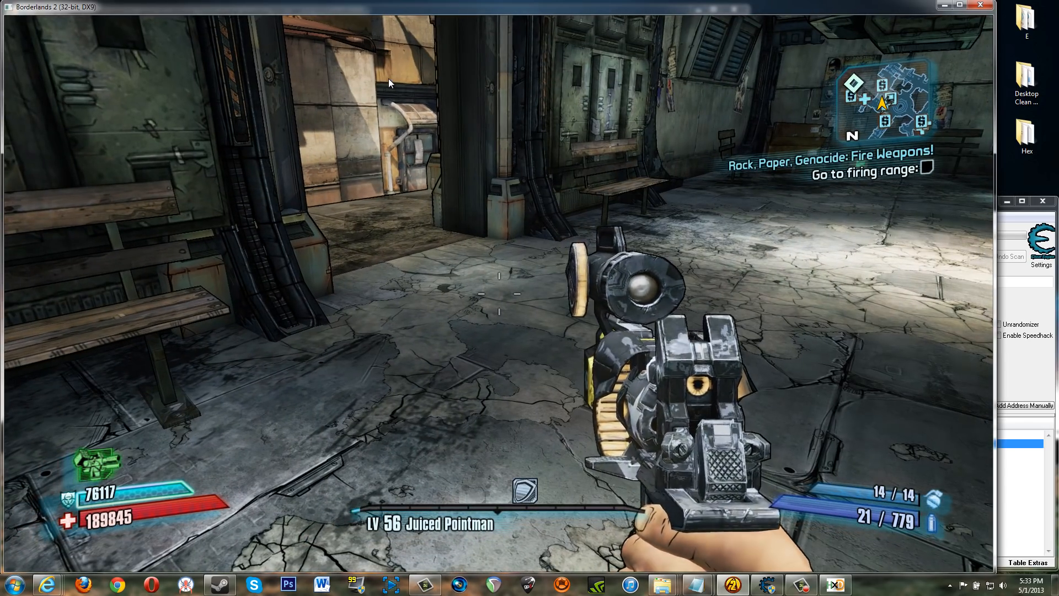
# Spend another golden key at the chest, see 764 keys on the Badass Rank page, then switch to HxD.
pyautogui.press('Escape')
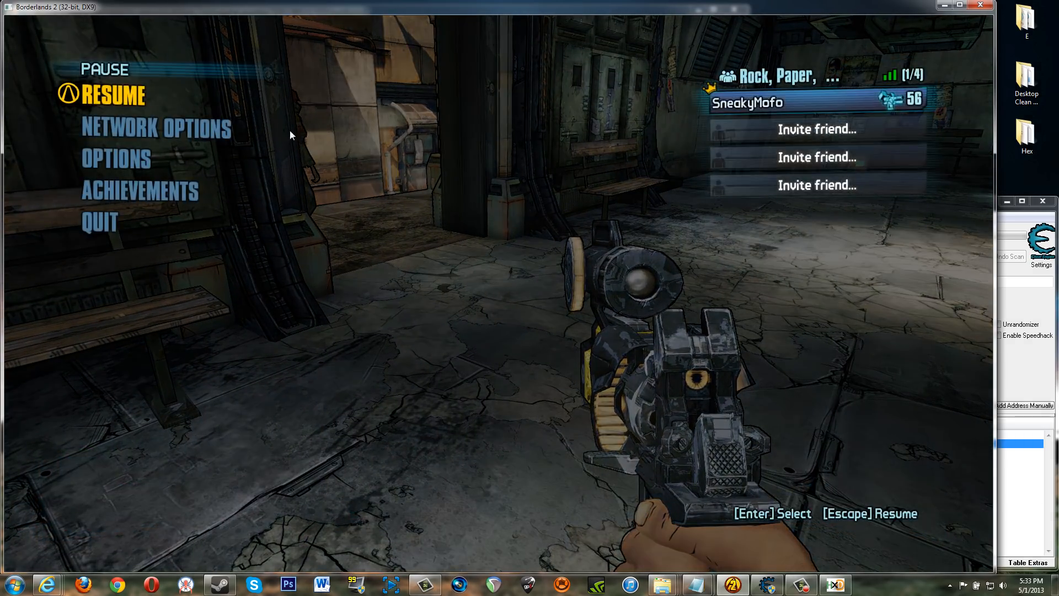
pyautogui.moveTo(388, 238)
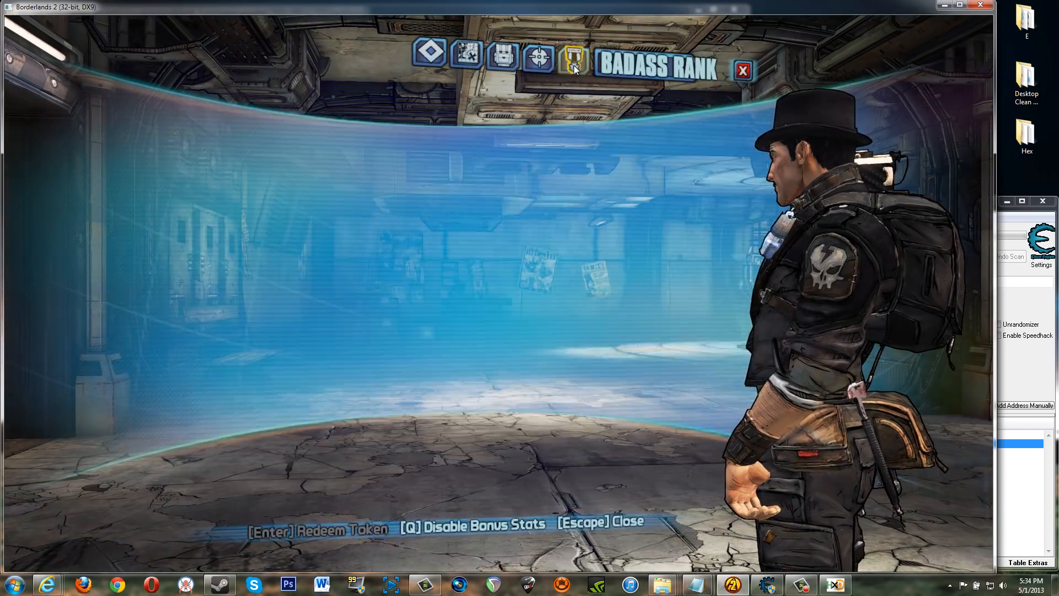
pyautogui.click(572, 55)
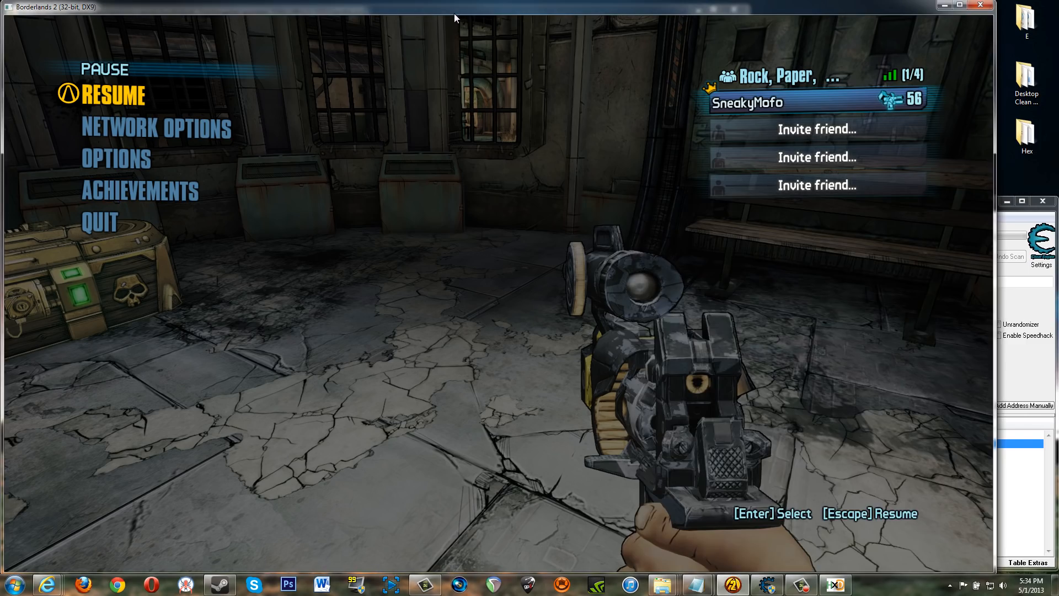
pyautogui.press('Escape')
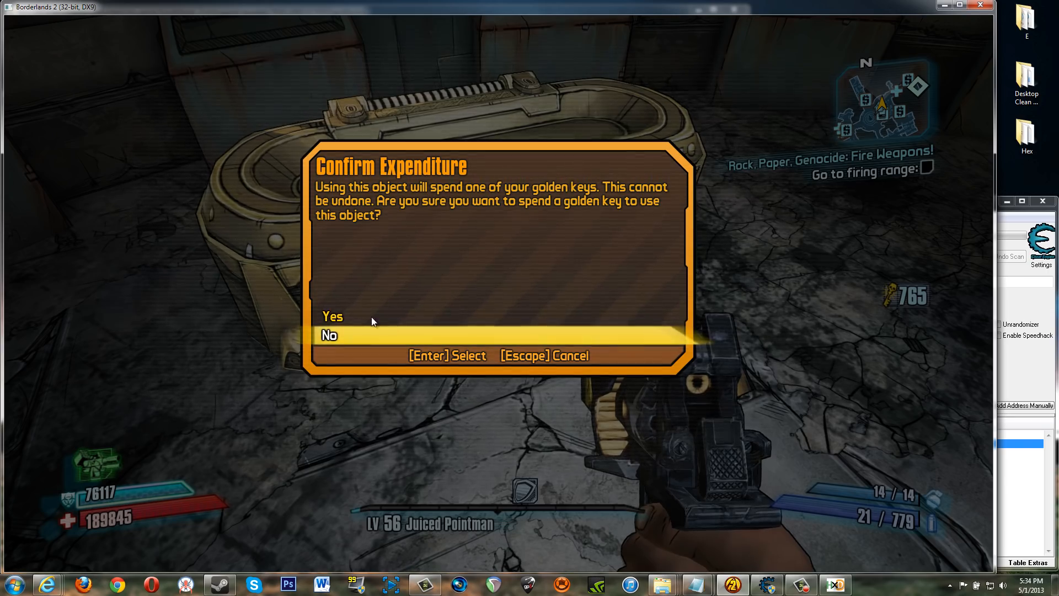
pyautogui.press('Enter')
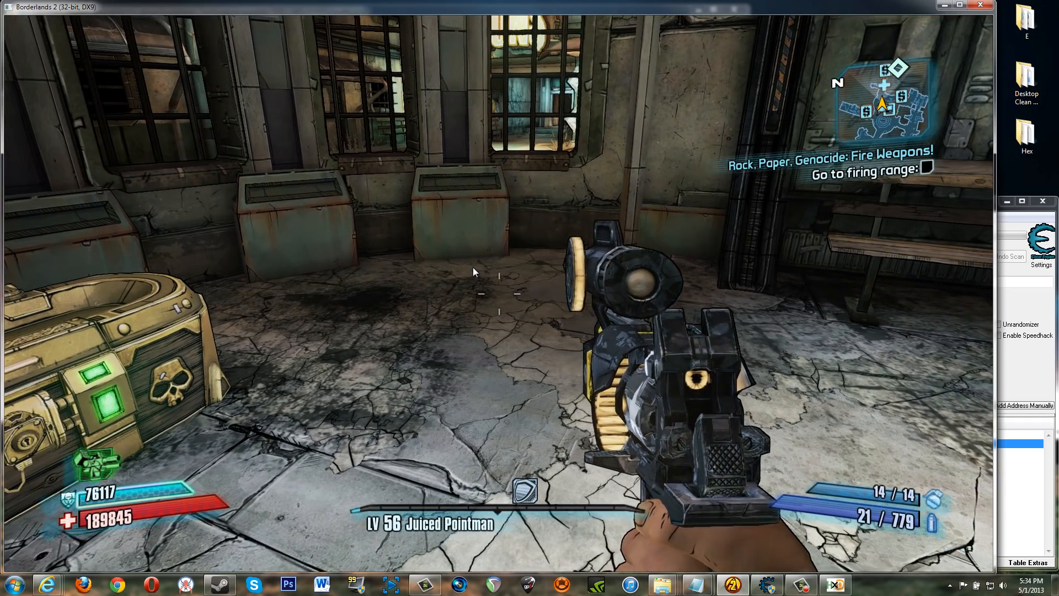
pyautogui.press('i')
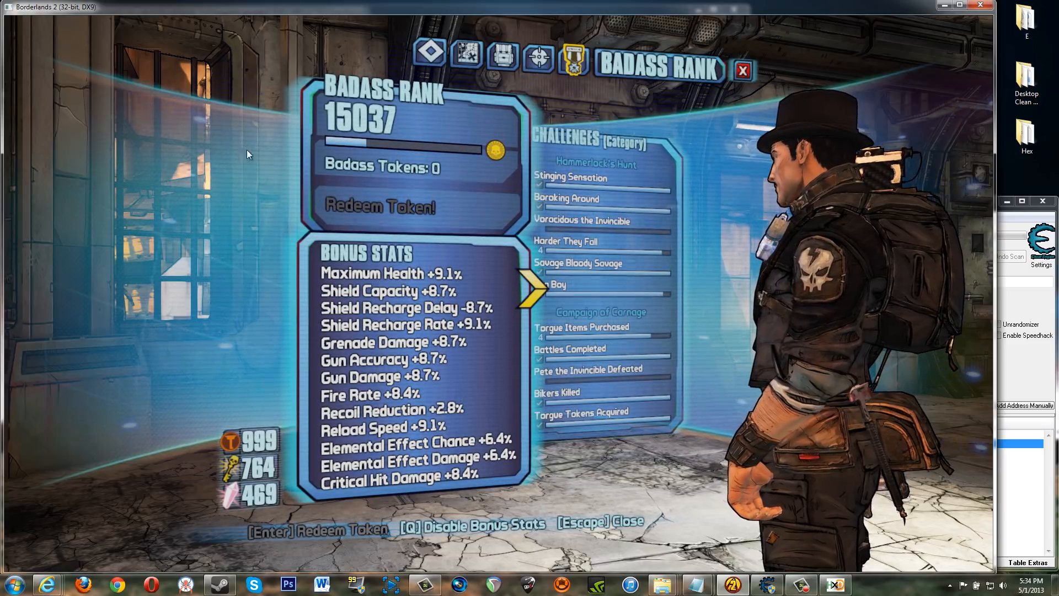
pyautogui.click(834, 584)
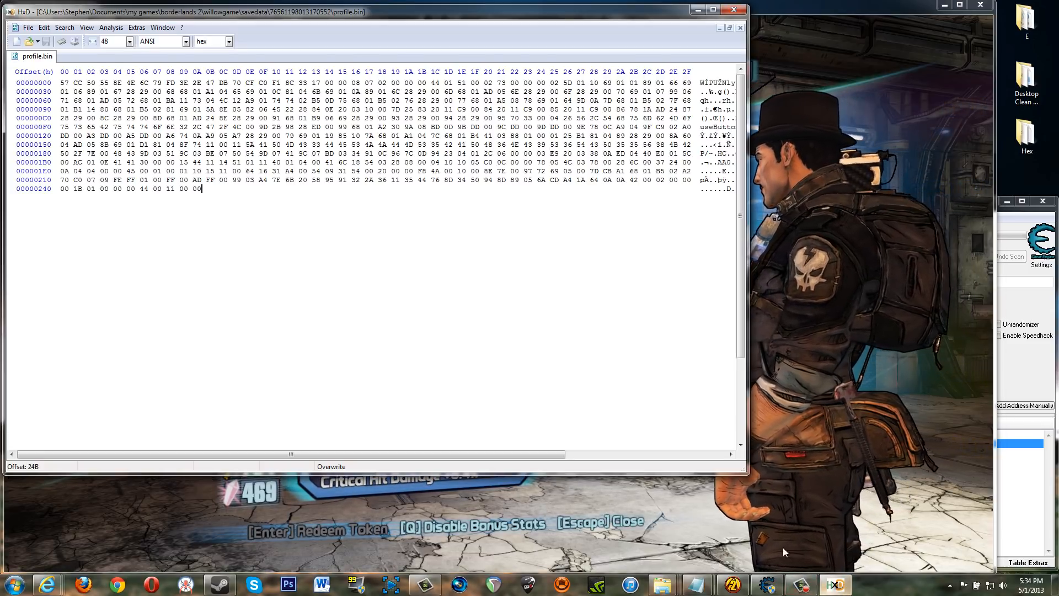
# Edit the golden key bytes at offsets 216–218 in profile.bin, then quit the game session.
pyautogui.click(131, 180)
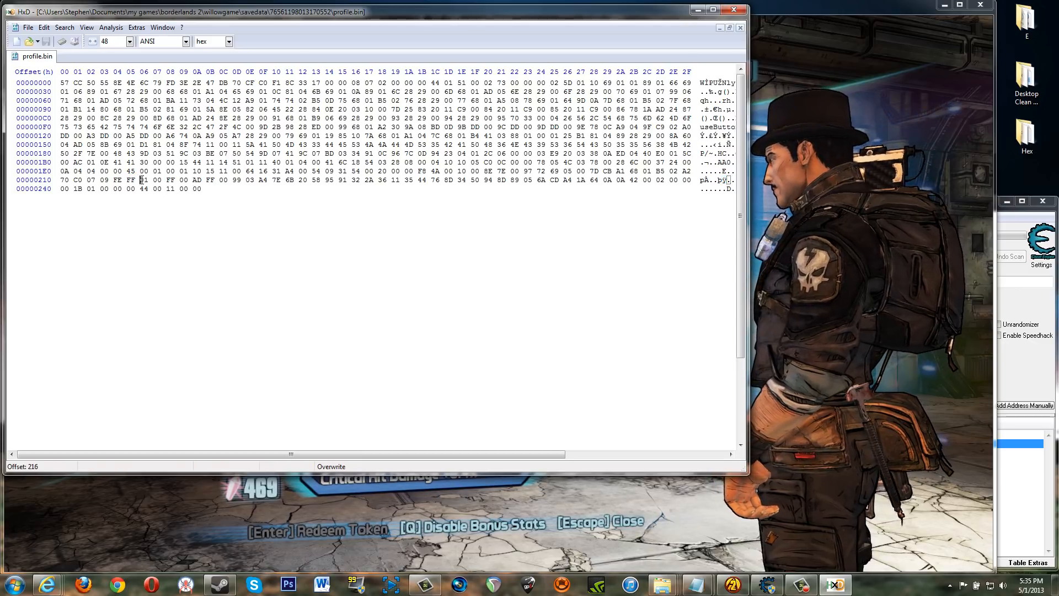
pyautogui.click(144, 180)
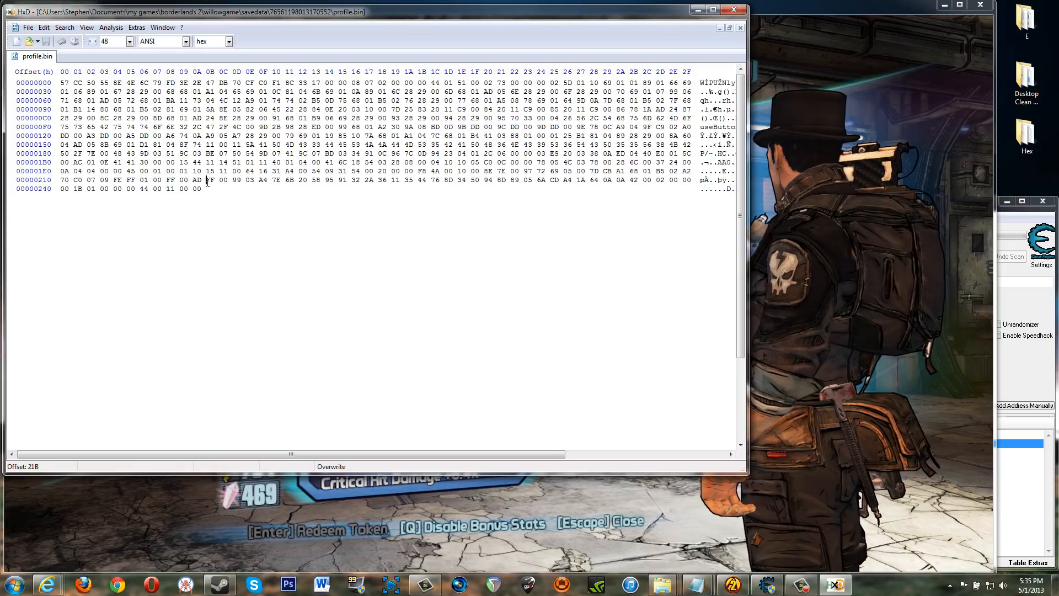
pyautogui.click(209, 180)
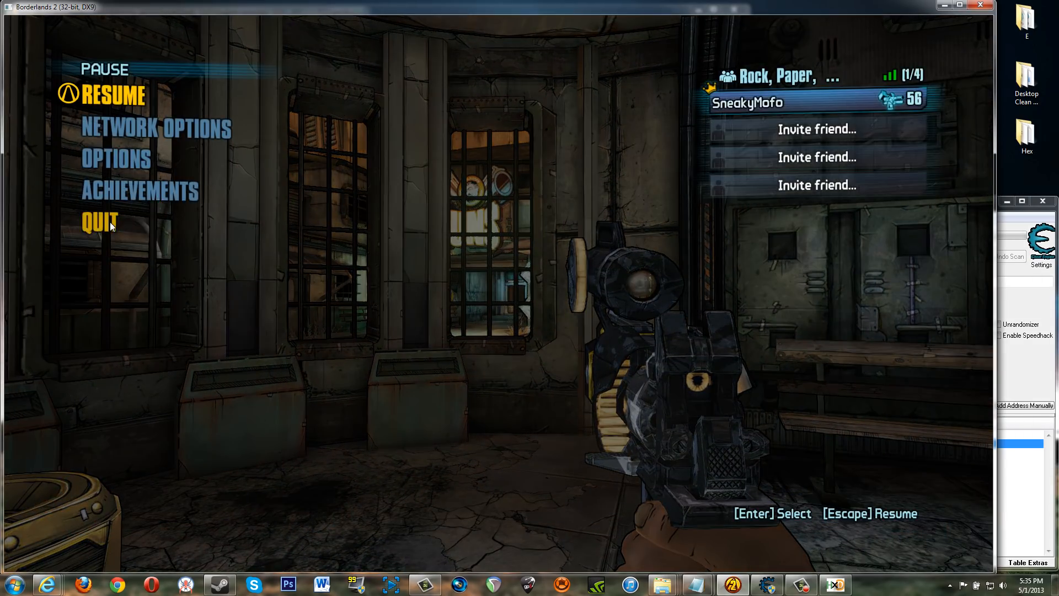
pyautogui.click(100, 221)
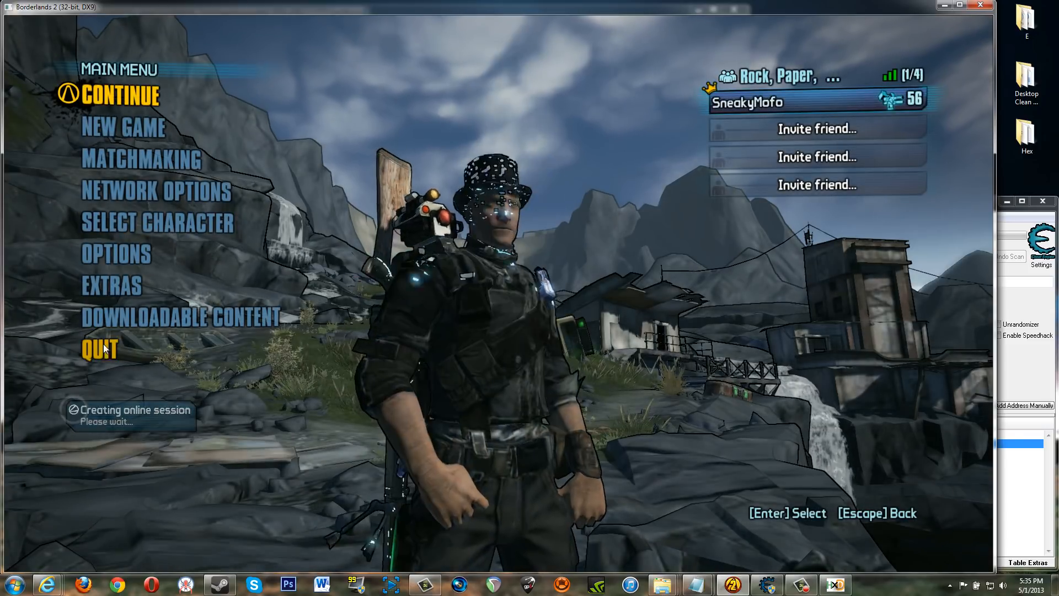
# Choose Quit on the Borderlands 2 main menu to bring up the quit confirmation.
pyautogui.click(99, 349)
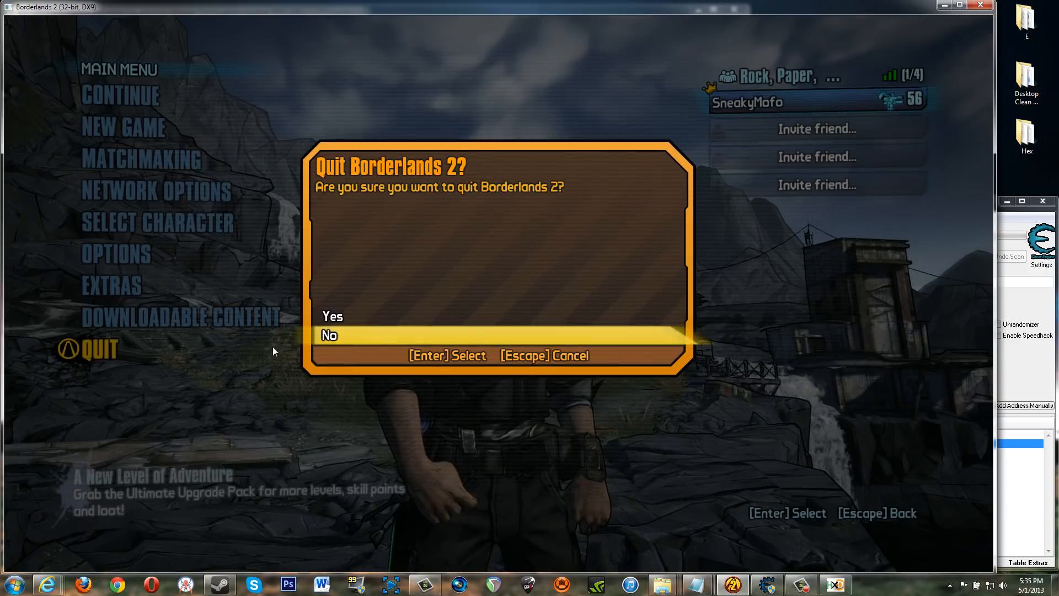
pyautogui.moveTo(344, 321)
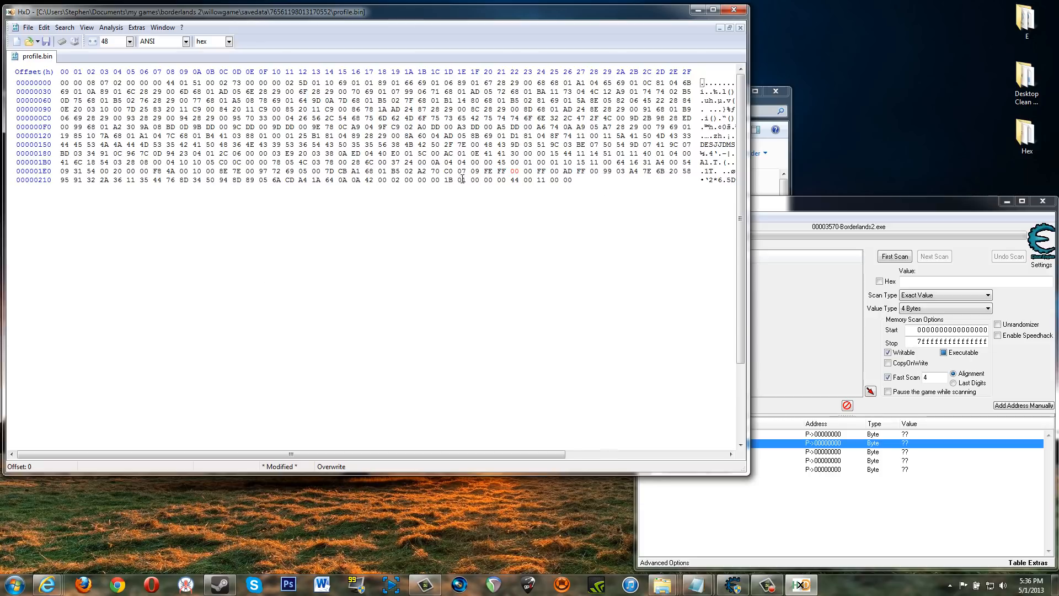
pyautogui.moveTo(510, 190)
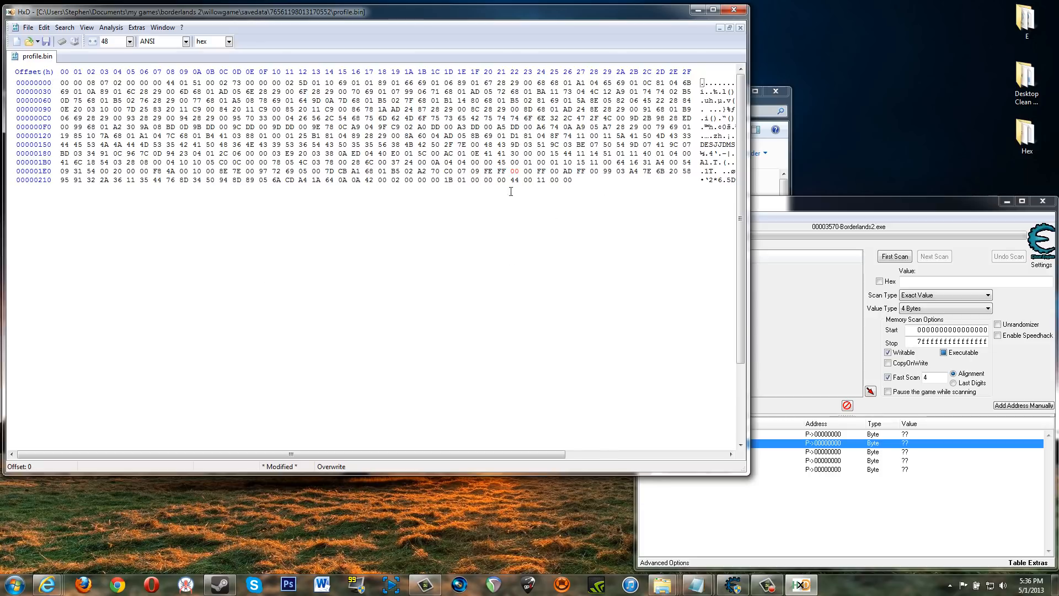
# Select bytes in the saved profile.bin in HxD ahead of re-signing it.
pyautogui.moveTo(497, 171); pyautogui.dragTo(546, 171)
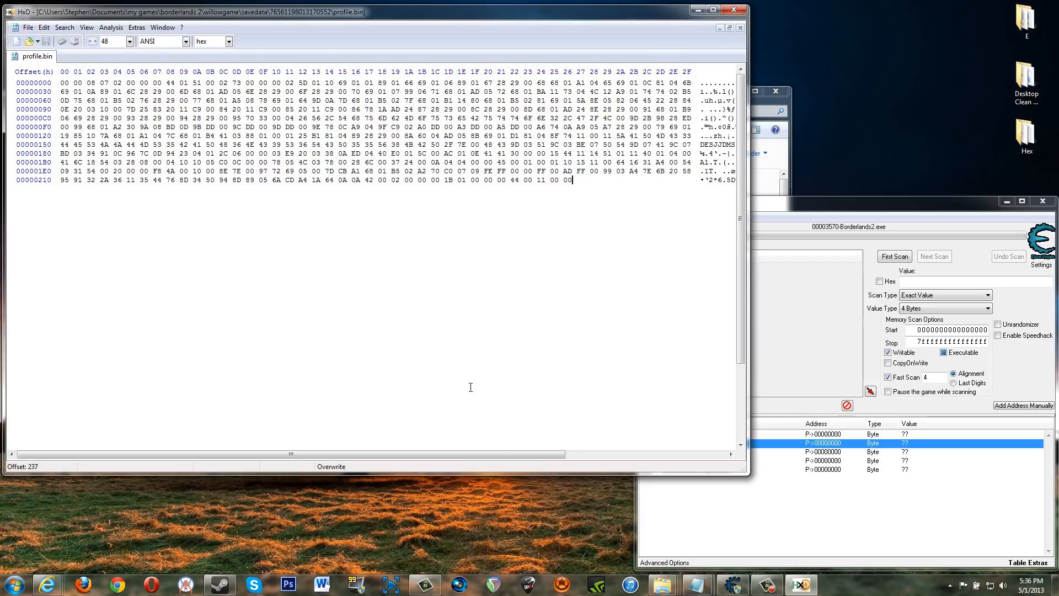
pyautogui.moveTo(627, 540)
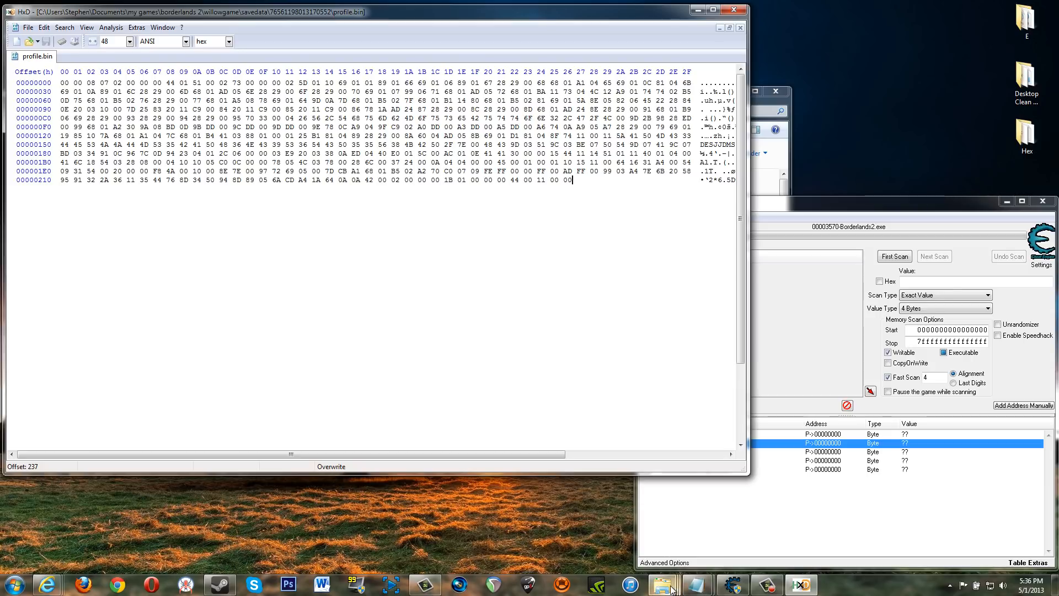
pyautogui.moveTo(662, 585)
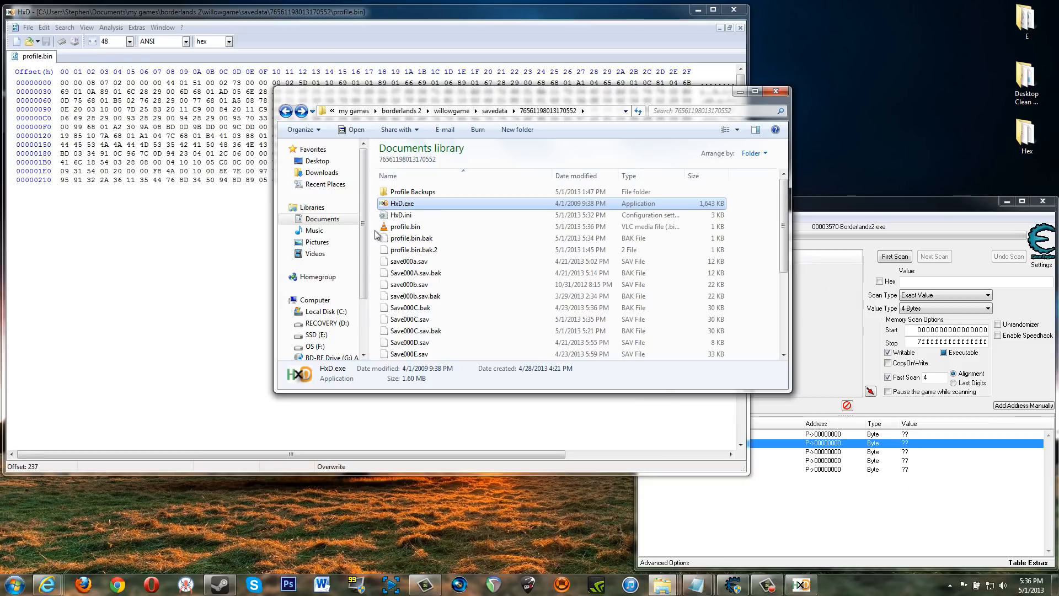
# Calculate profile.bin's SHA-1 hash via digestIT 2004 and copy it for pasting at offset 0.
pyautogui.click(405, 226)
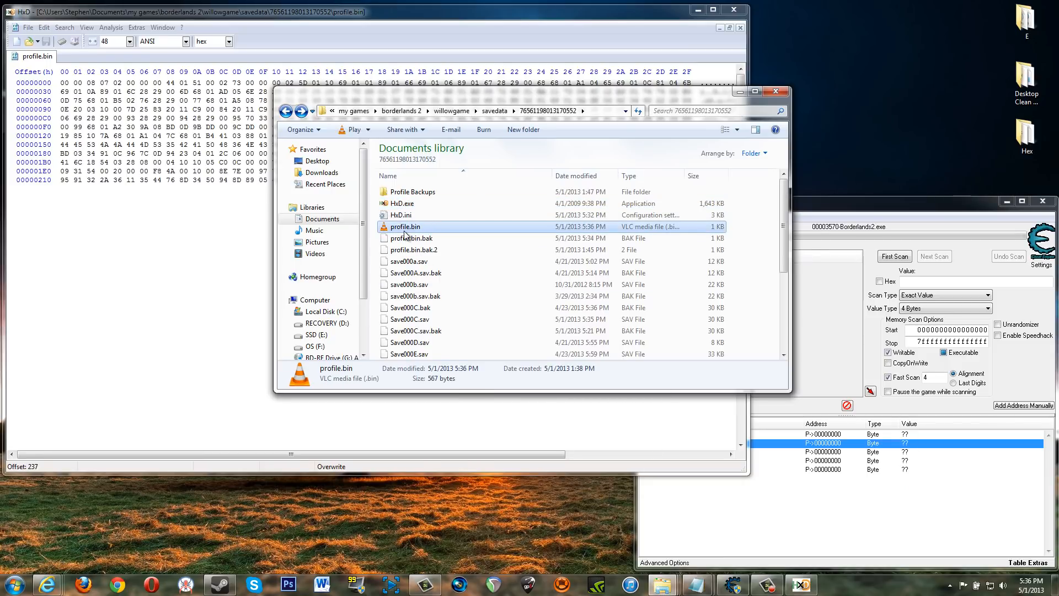
pyautogui.rightClick(405, 226)
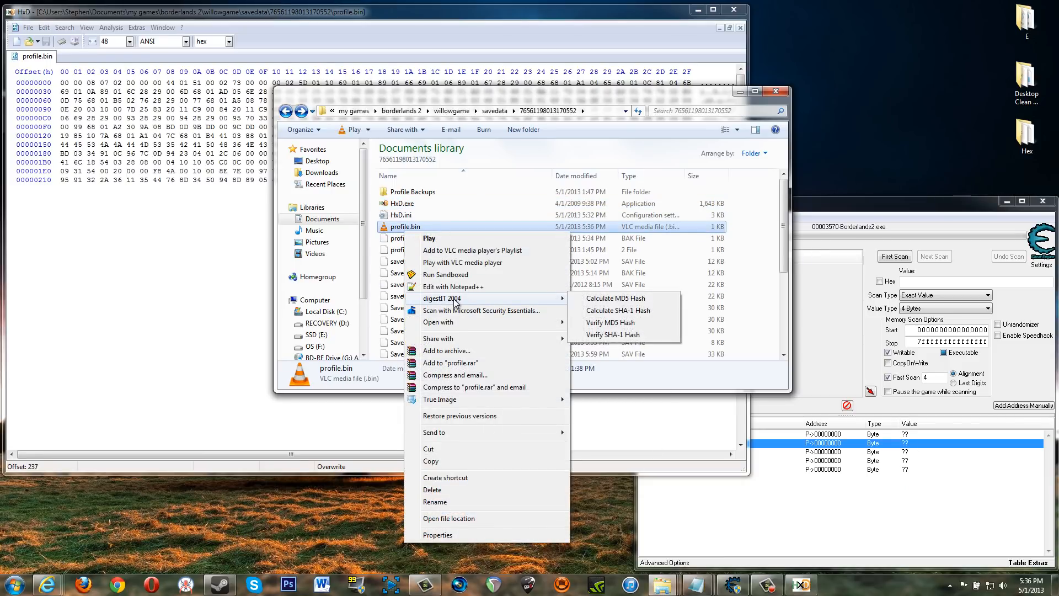
pyautogui.moveTo(616, 310)
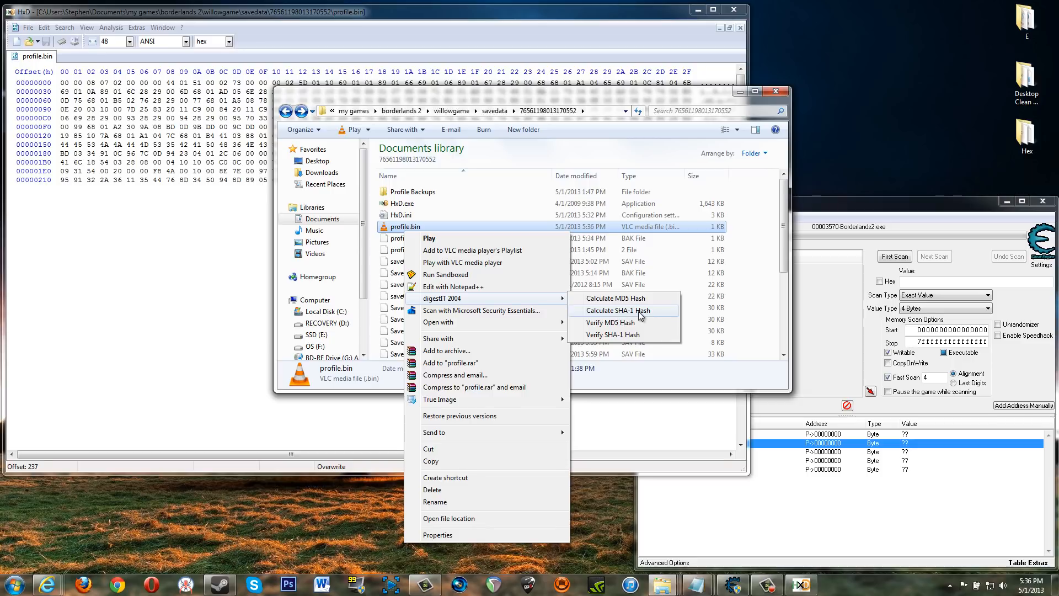
pyautogui.click(612, 310)
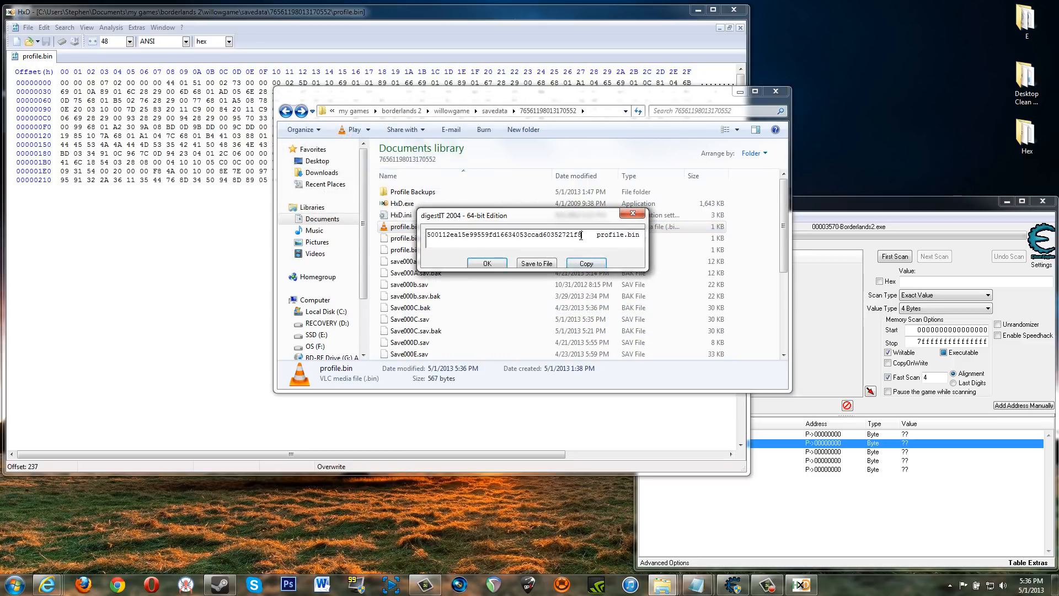
pyautogui.tripleClick(503, 234)
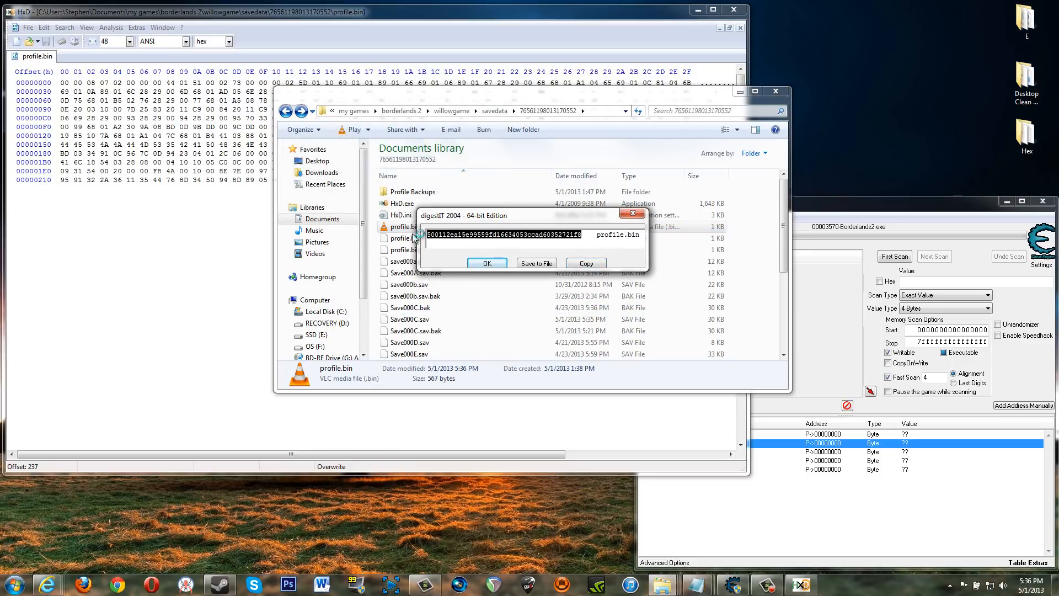
pyautogui.click(486, 263)
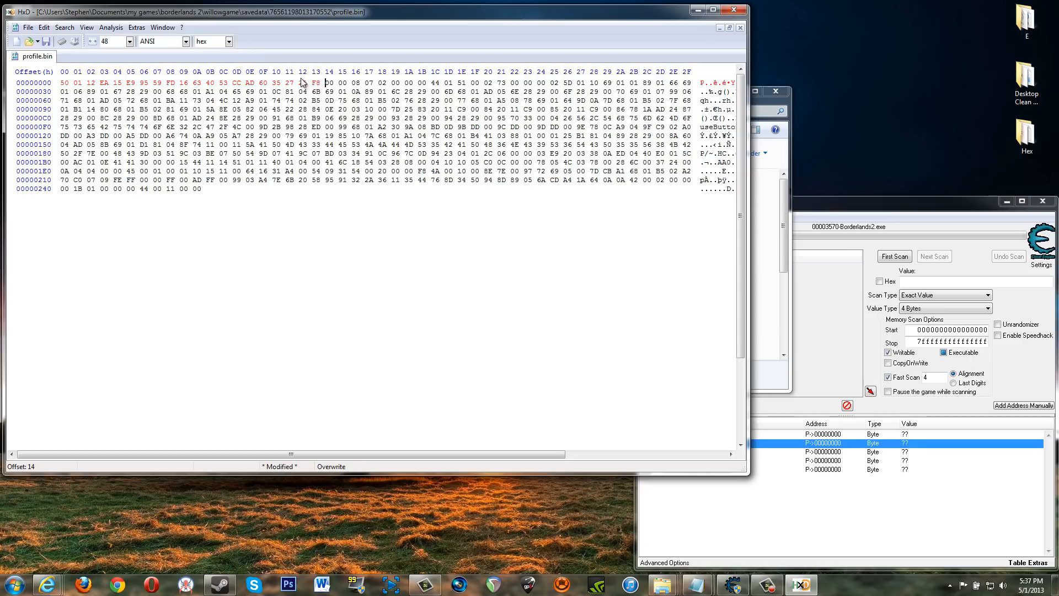
# Save the re-signed profile.bin via File > Save and dismiss Steam's failed-to-start error.
pyautogui.click(27, 26)
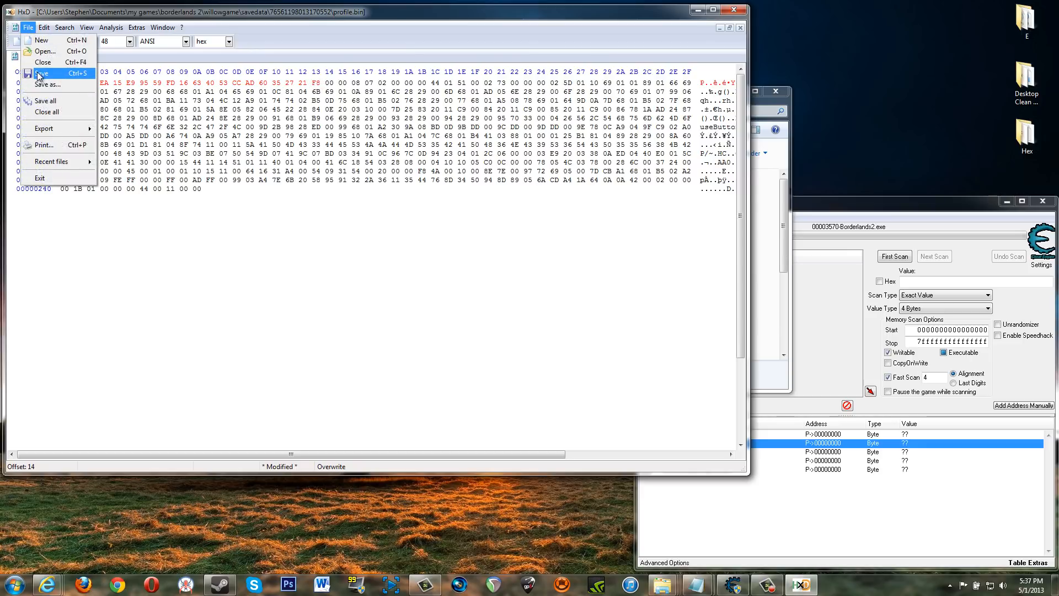
pyautogui.click(43, 73)
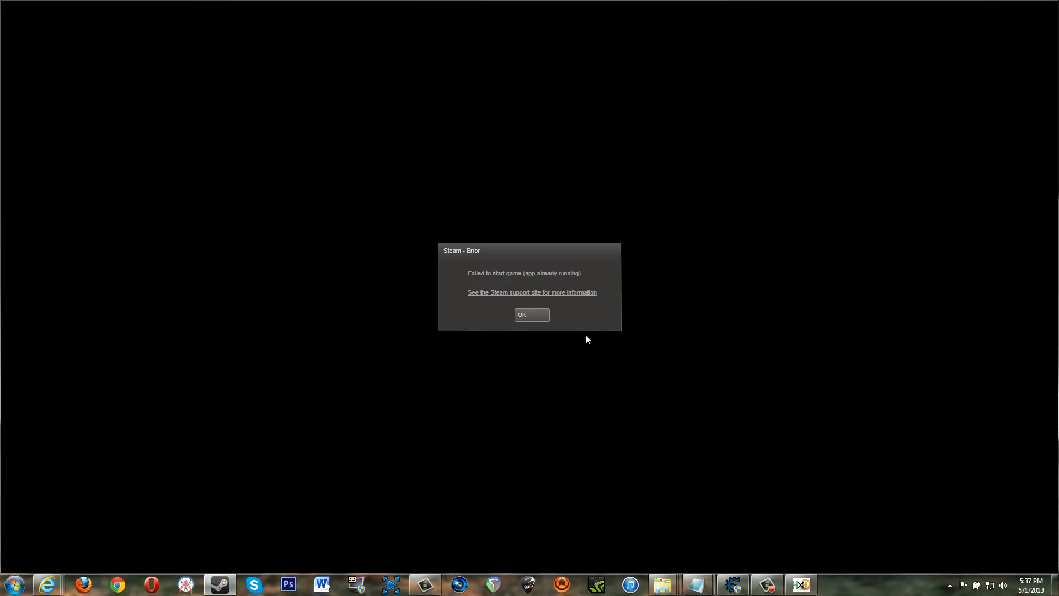
pyautogui.click(531, 315)
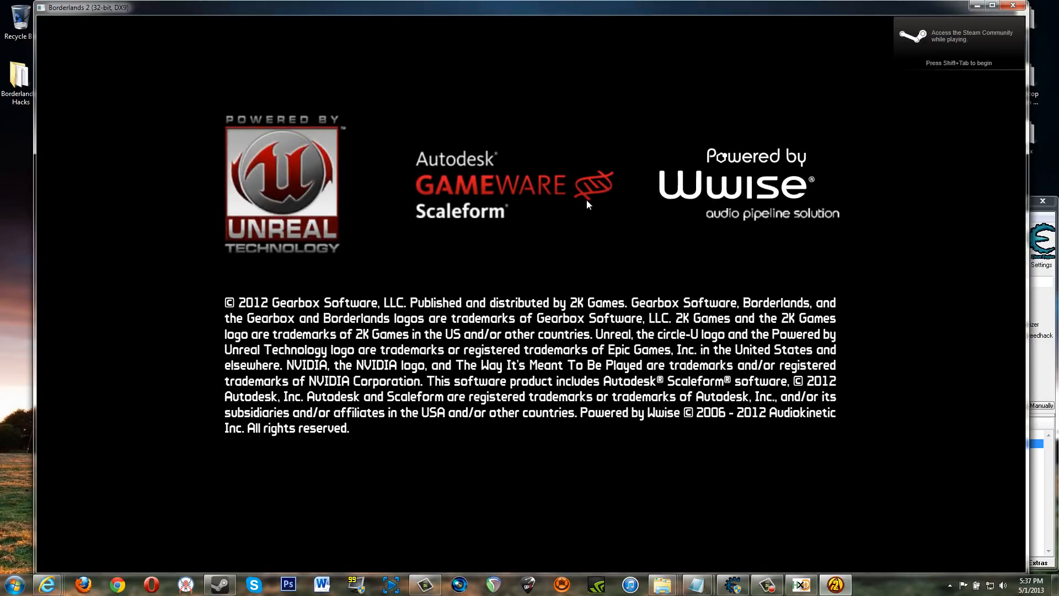
pyautogui.moveTo(281, 28)
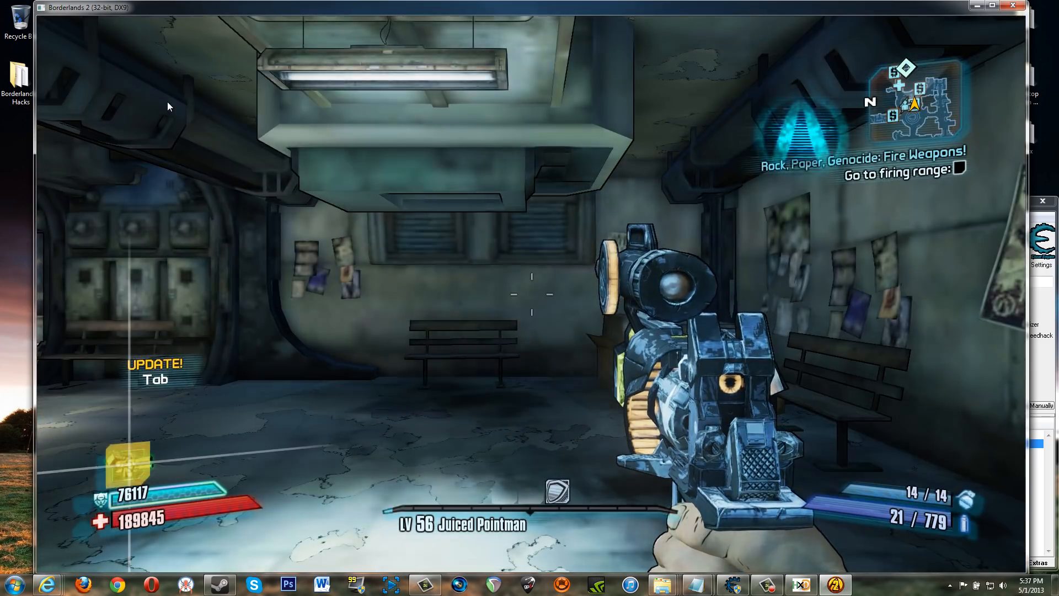
# View the Badass Rank page showing 765 golden keys, then bring up Cheat Engine's process list.
pyautogui.press('Tab')
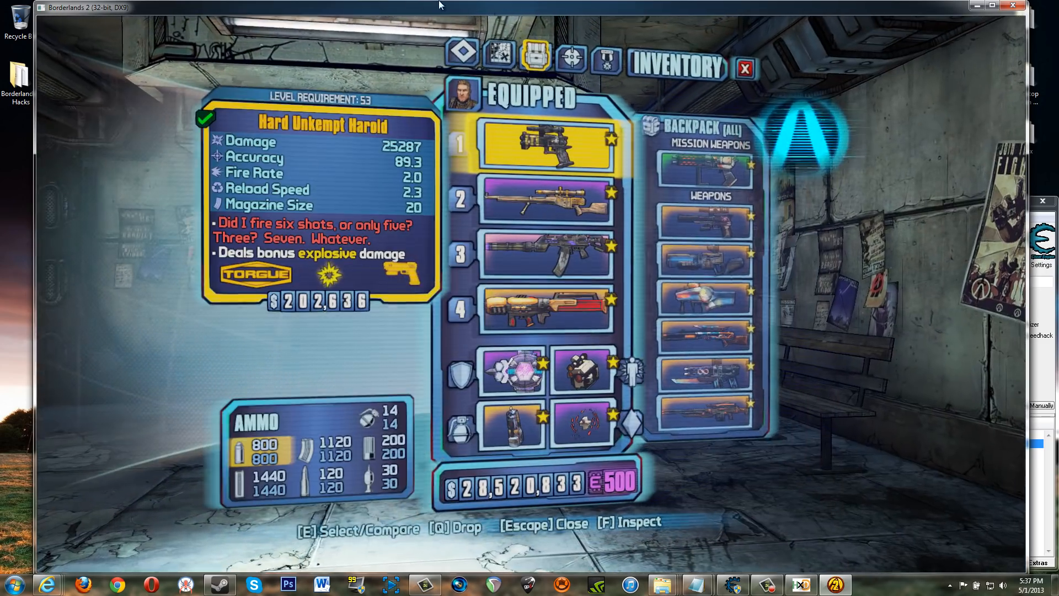
pyautogui.click(606, 59)
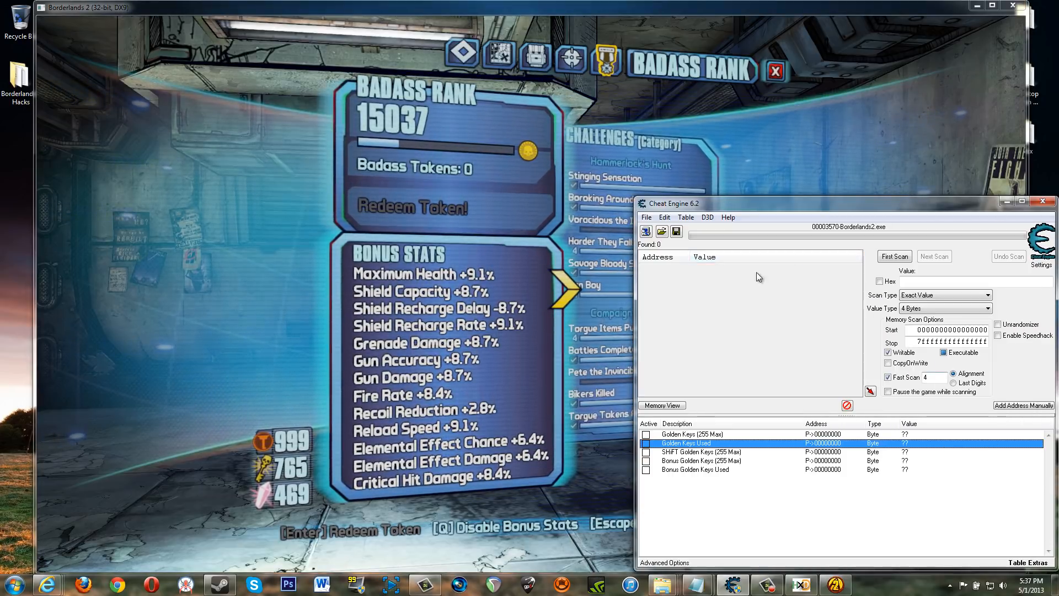
pyautogui.moveTo(765, 449)
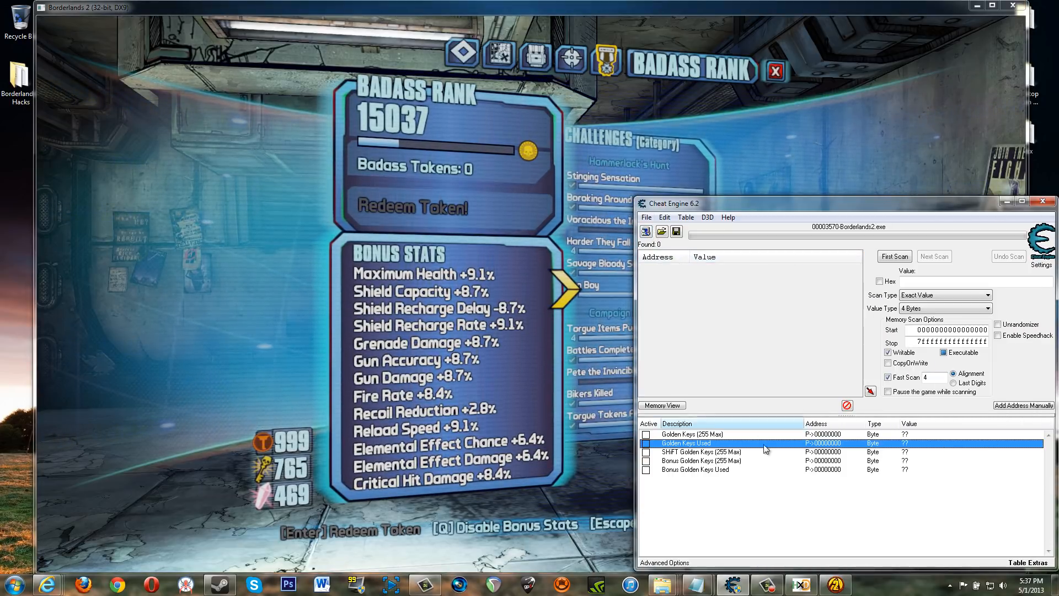
pyautogui.click(645, 230)
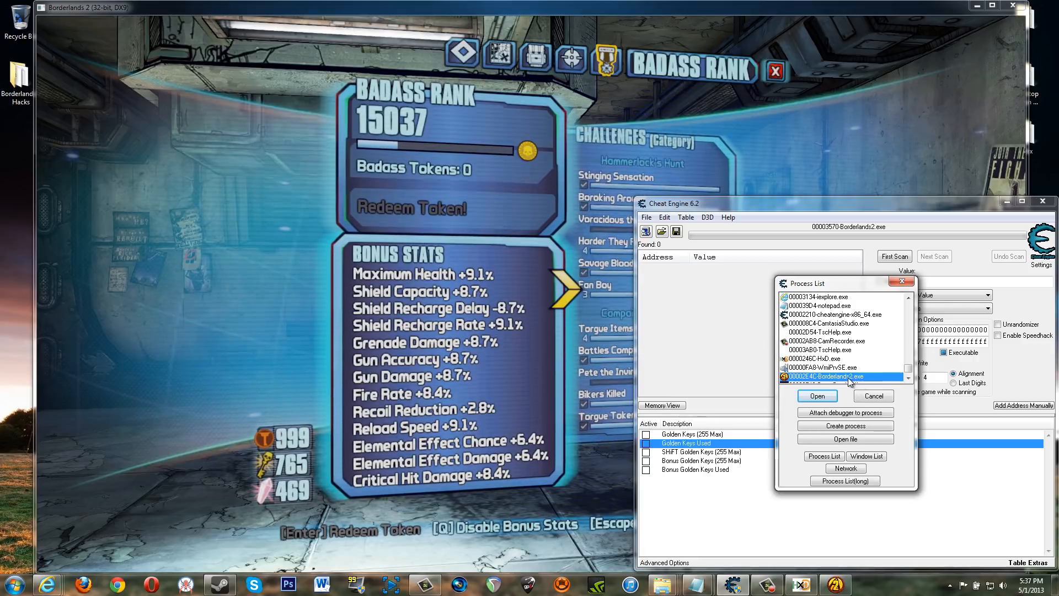
# Attach to Borderlands2.exe, load the saved cheat table and merge it into the address list.
pyautogui.click(816, 396)
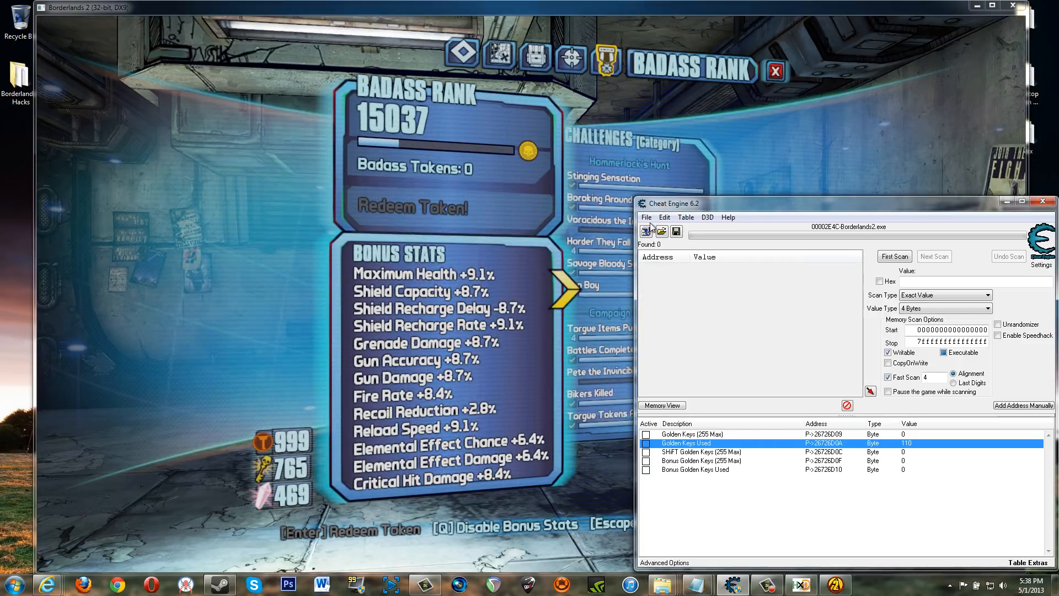
pyautogui.click(646, 217)
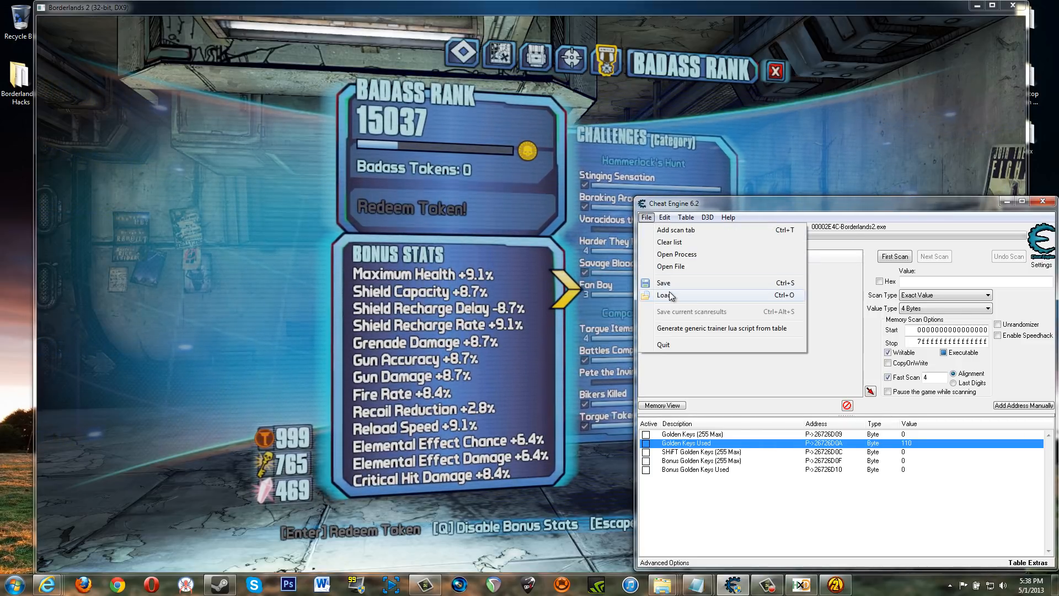
pyautogui.click(665, 296)
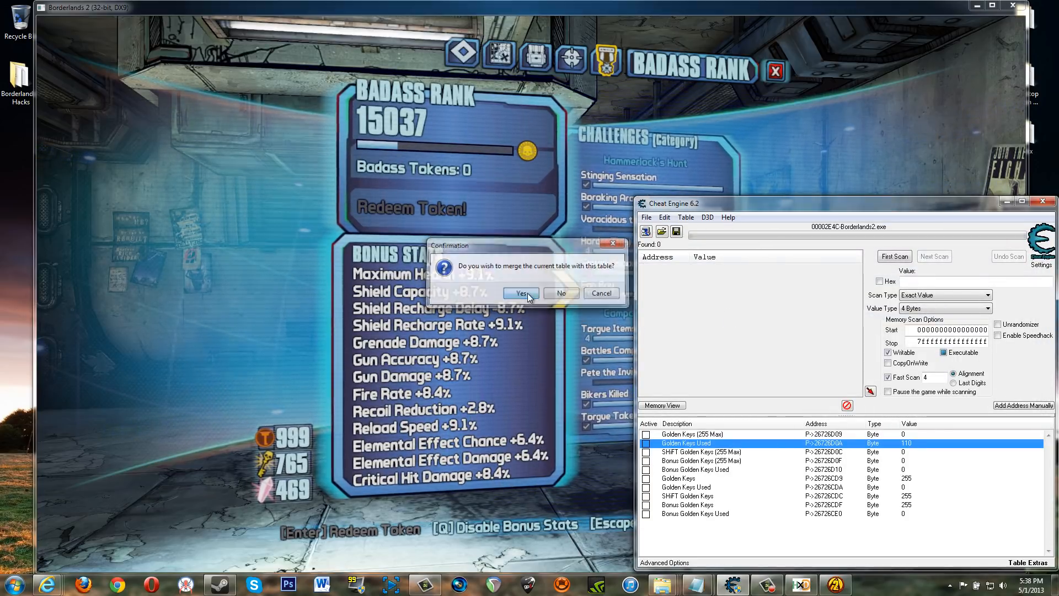
pyautogui.click(519, 292)
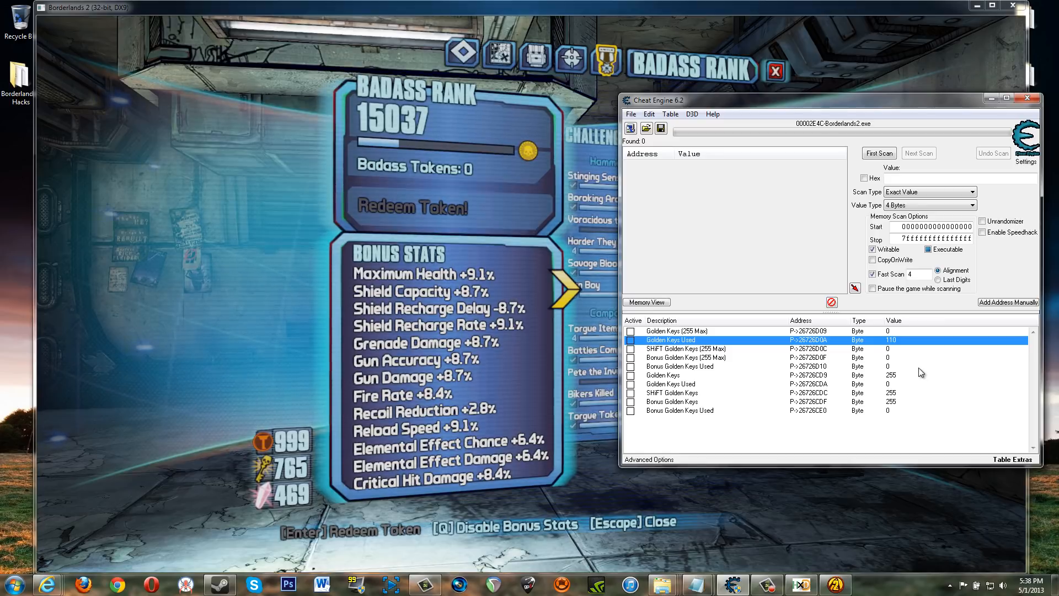
# Select the Bonus Golden Keys Used entry and the Golden Keys entry showing 255.
pyautogui.click(681, 411)
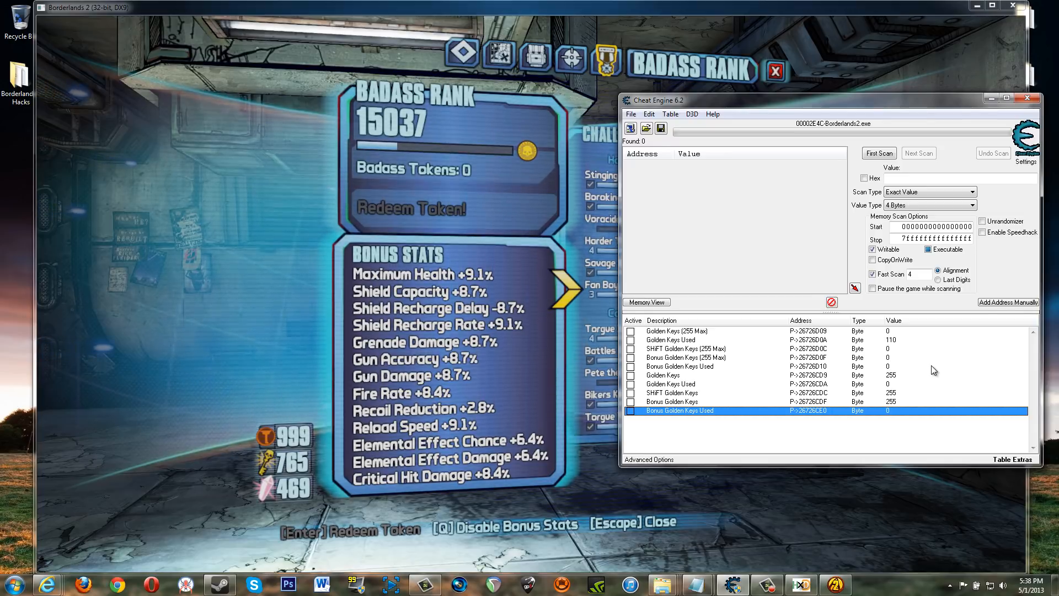
pyautogui.moveTo(871, 410)
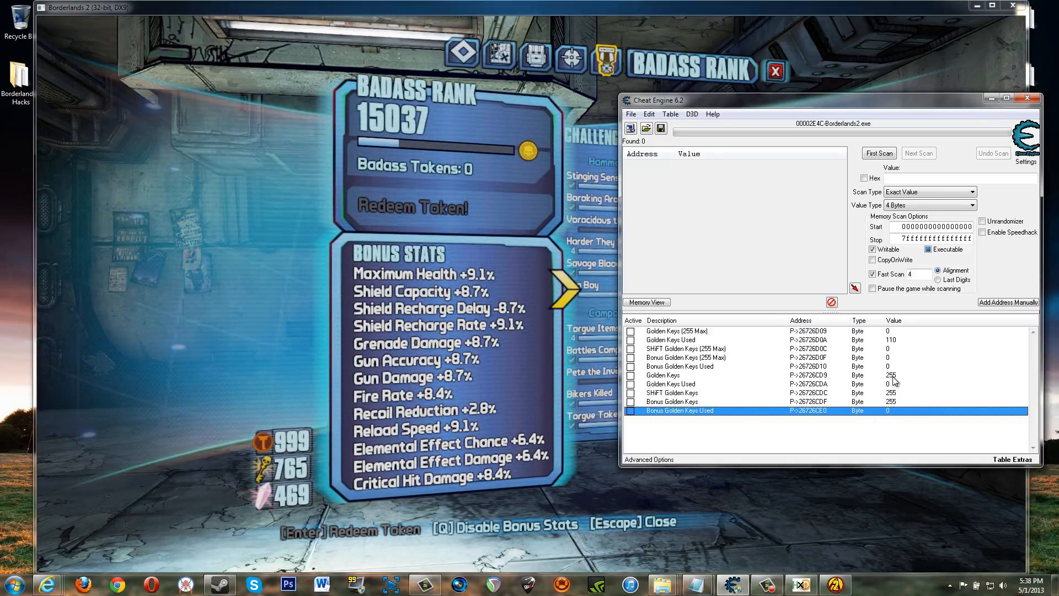
pyautogui.click(675, 375)
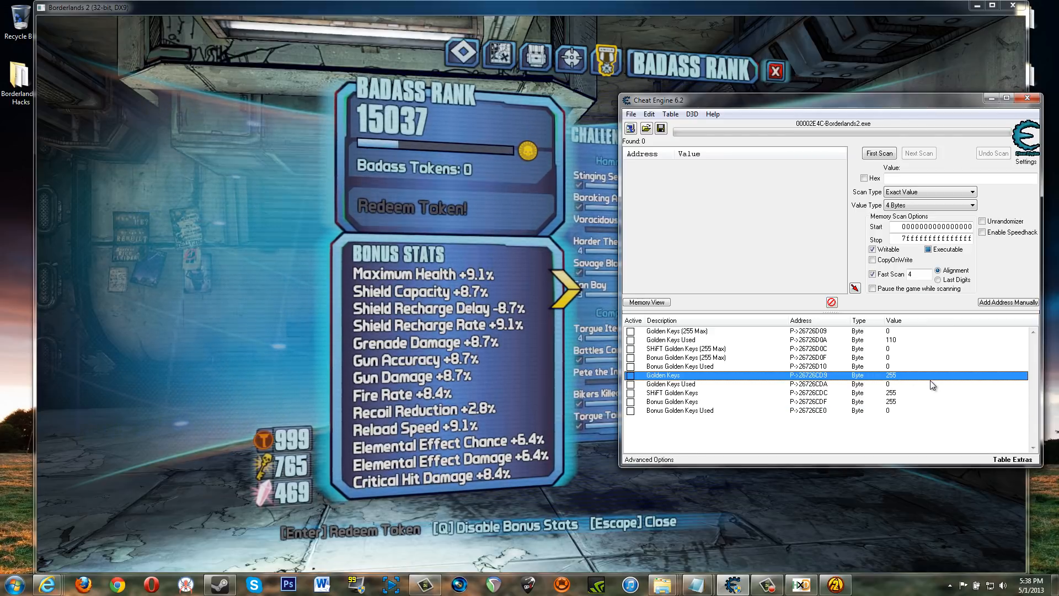